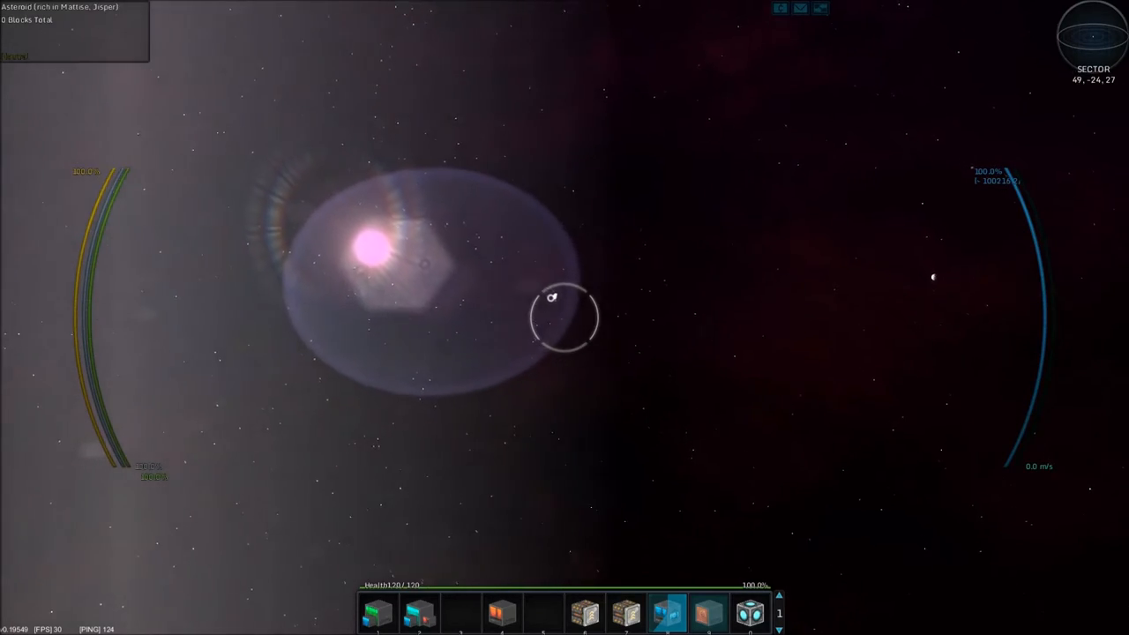
Reach the ship core and enter the ship in build mode to view it from outside
{"action": "key", "text": "m"}
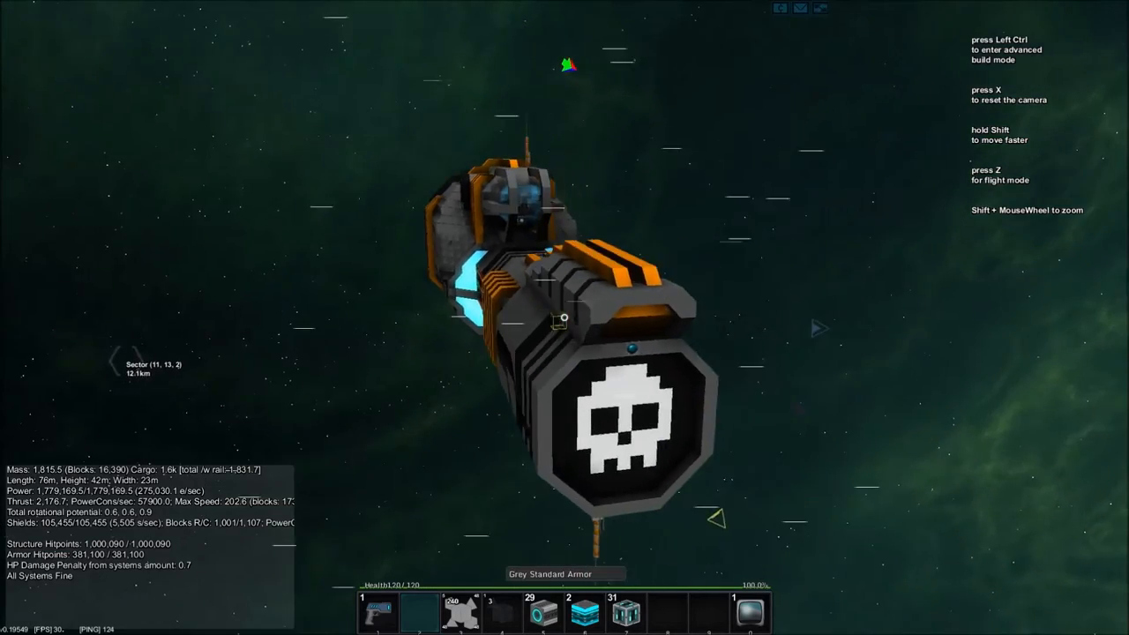
Switch to flight mode and steer the ship toward the large rocky asteroid
{"action": "key", "text": "z"}
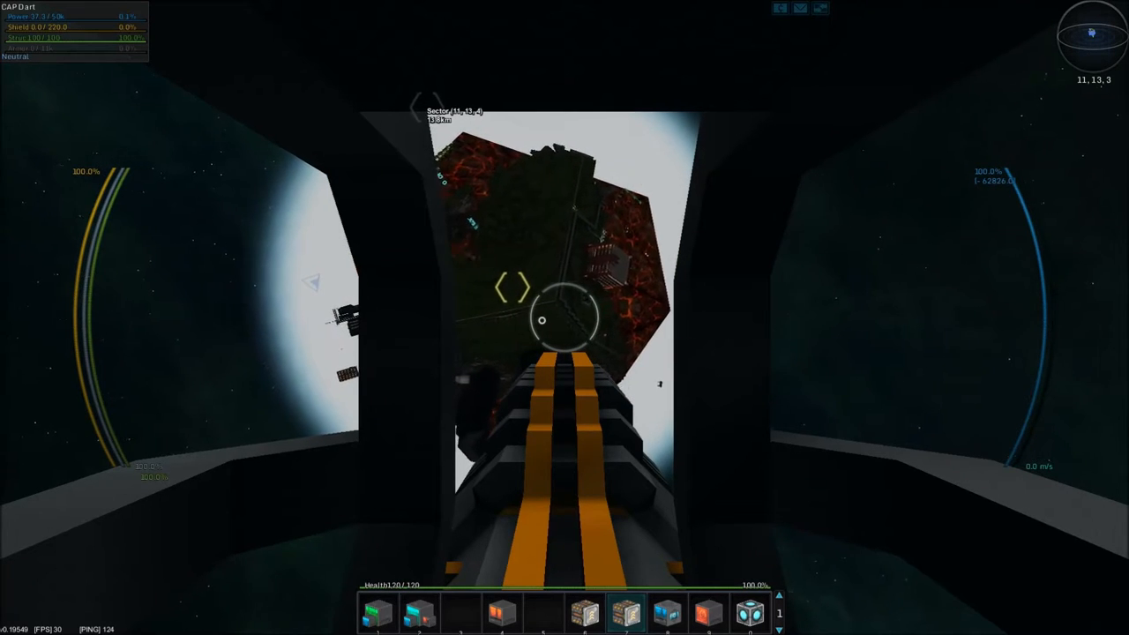
{"action": "mouse_move", "coordinate": [565, 318]}
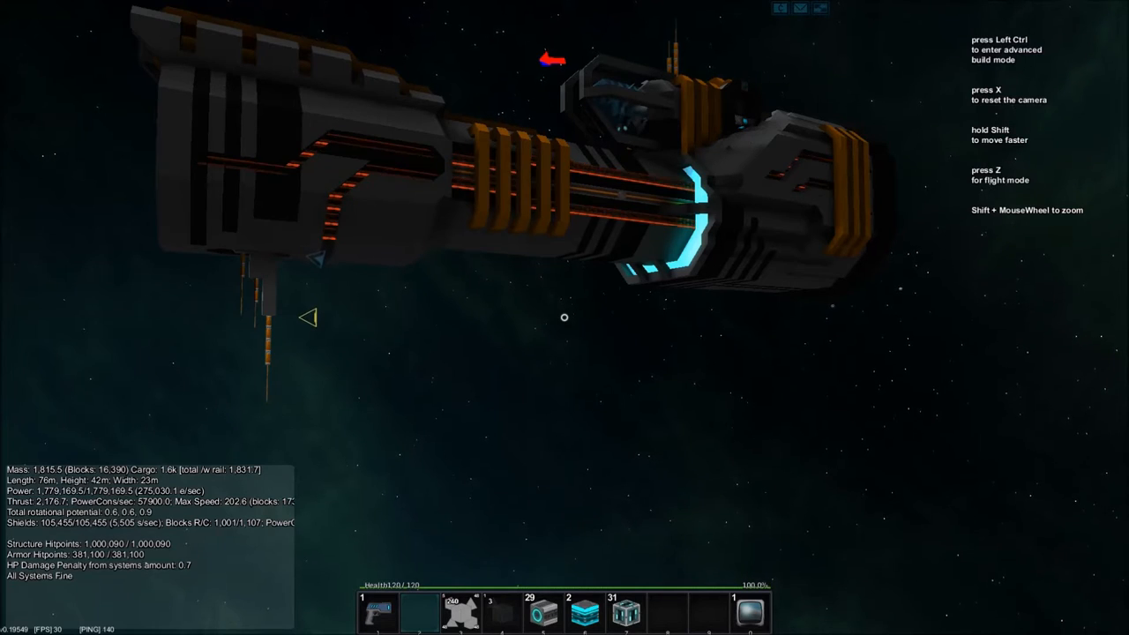
Leave the ship controls and walk into the ship's interior near the thruster console
{"action": "key", "text": "z"}
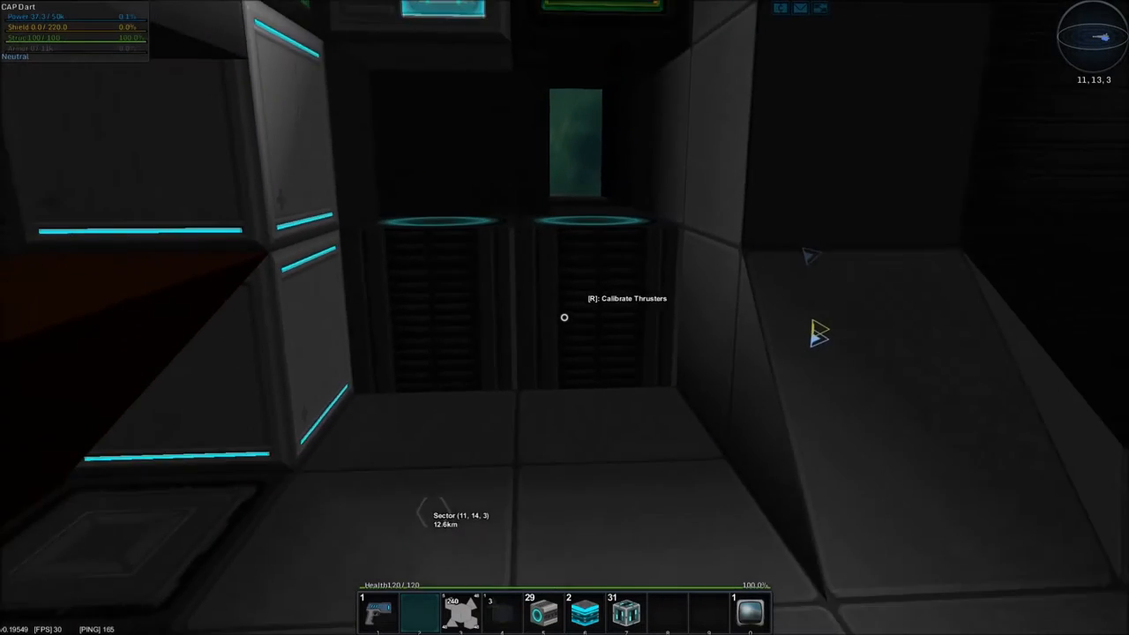
{"action": "mouse_move", "coordinate": [564, 318]}
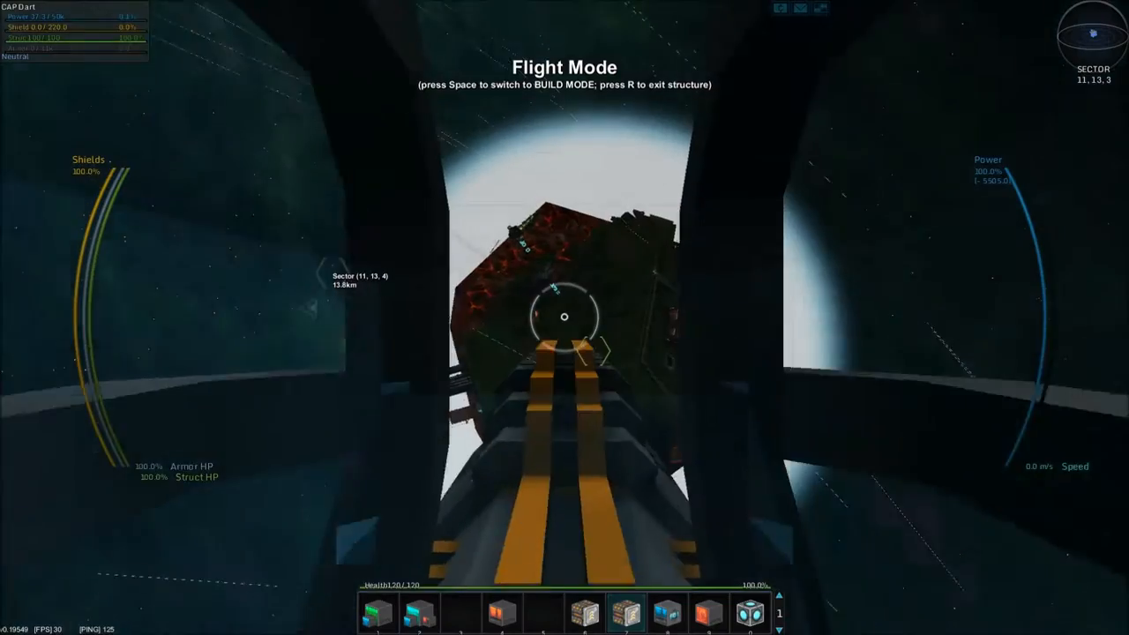
{"action": "key", "text": "space"}
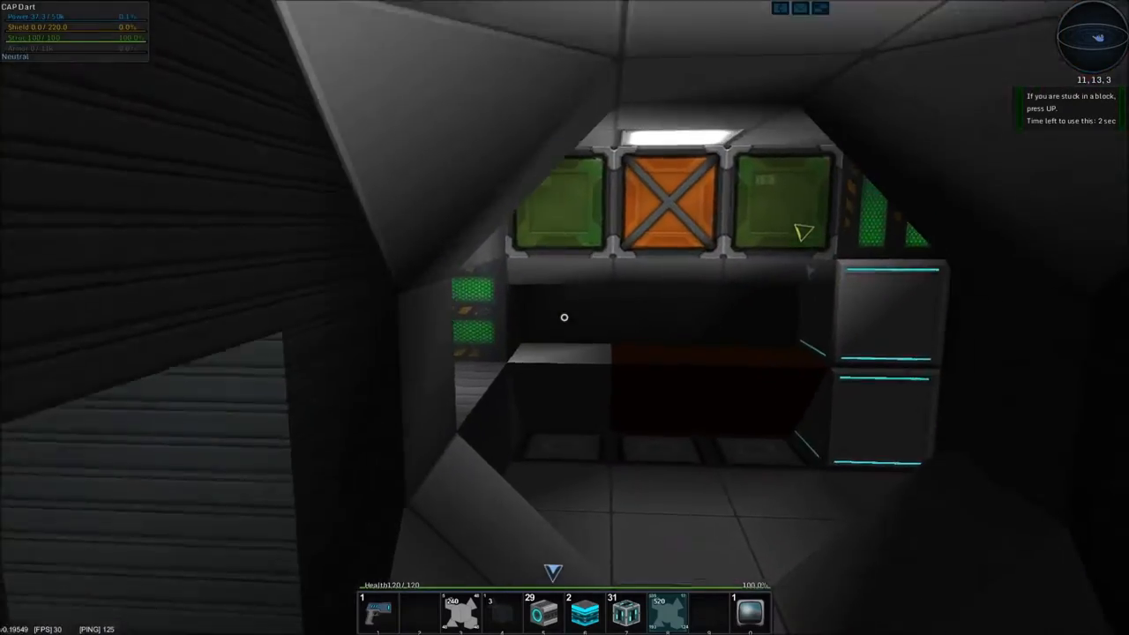
{"action": "mouse_move", "coordinate": [564, 317]}
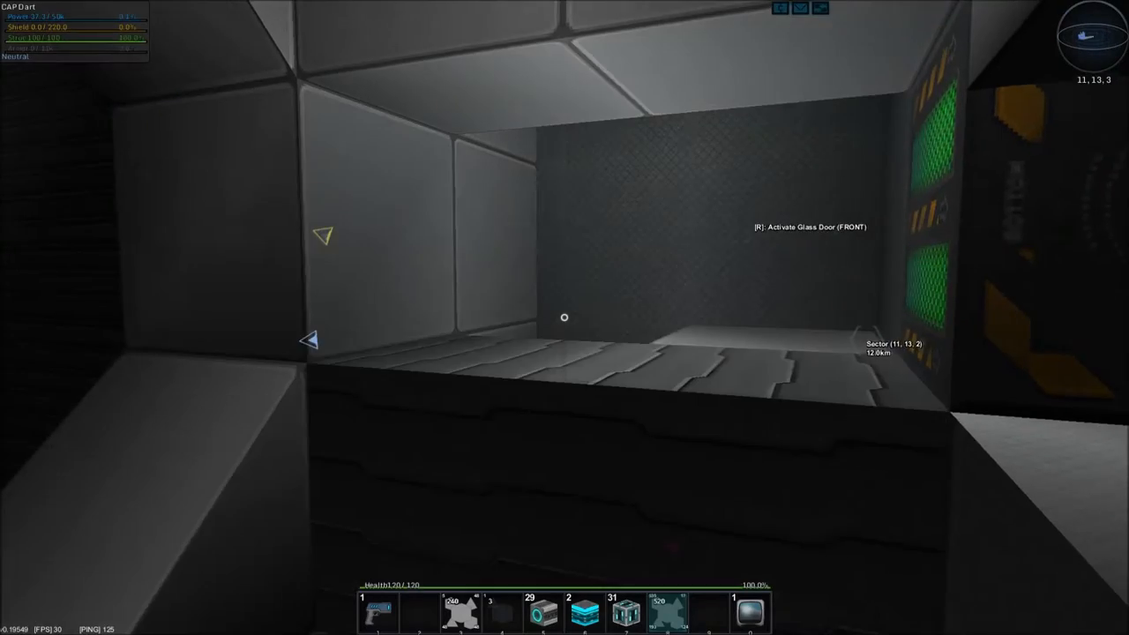
Open the glass door with R and walk along the ship toward the core
{"action": "key", "text": "r"}
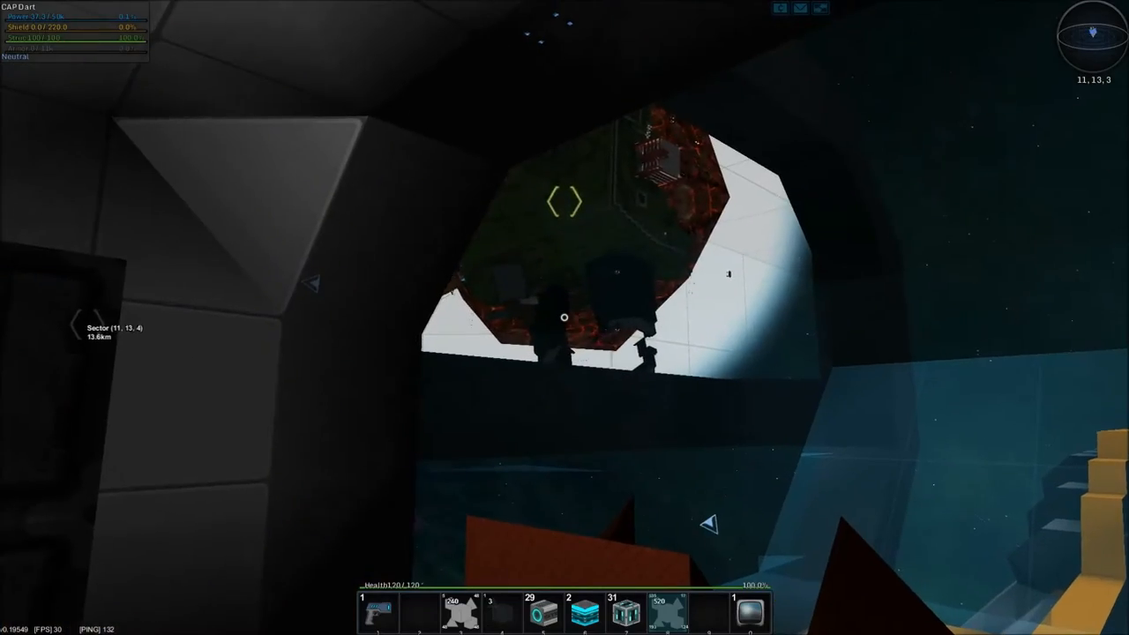
{"action": "mouse_move", "coordinate": [564, 318]}
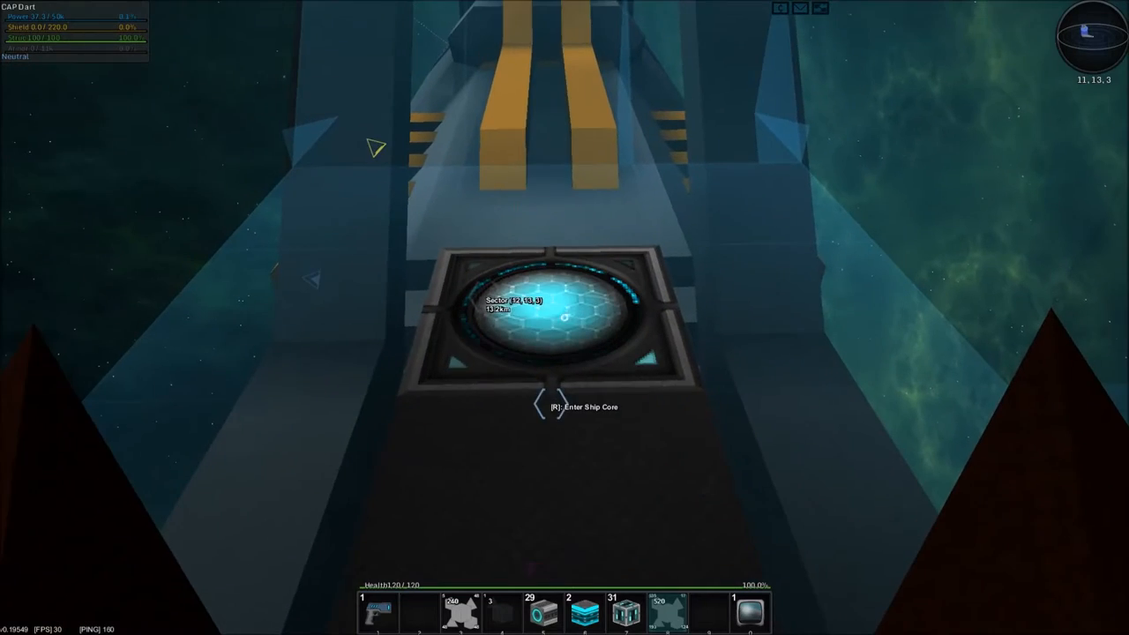
Enter the ship core with R, standing at it inside the ship
{"action": "key", "text": "r"}
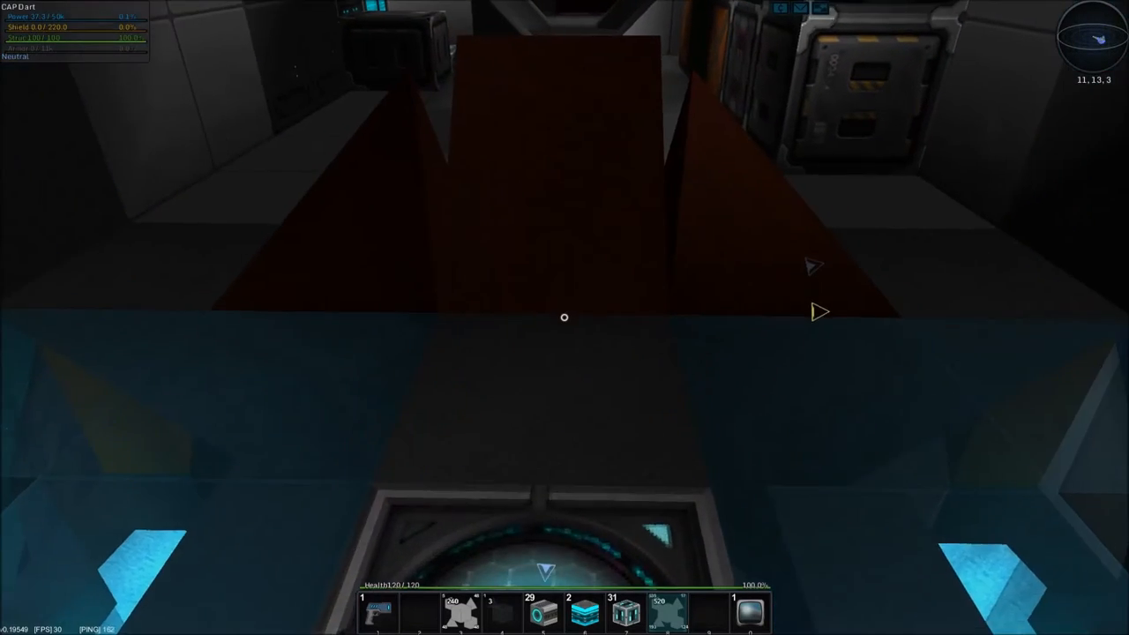
{"action": "mouse_move", "coordinate": [564, 318]}
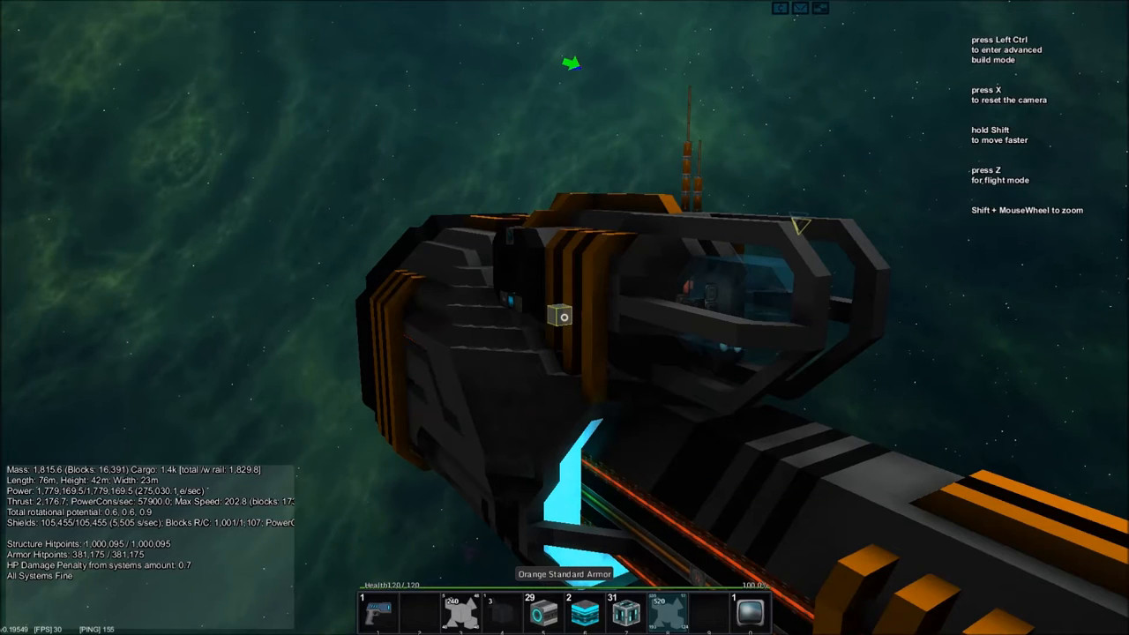
Bring up the faction panel and its diplomacy overview of all factions
{"action": "left_click", "coordinate": [777, 7]}
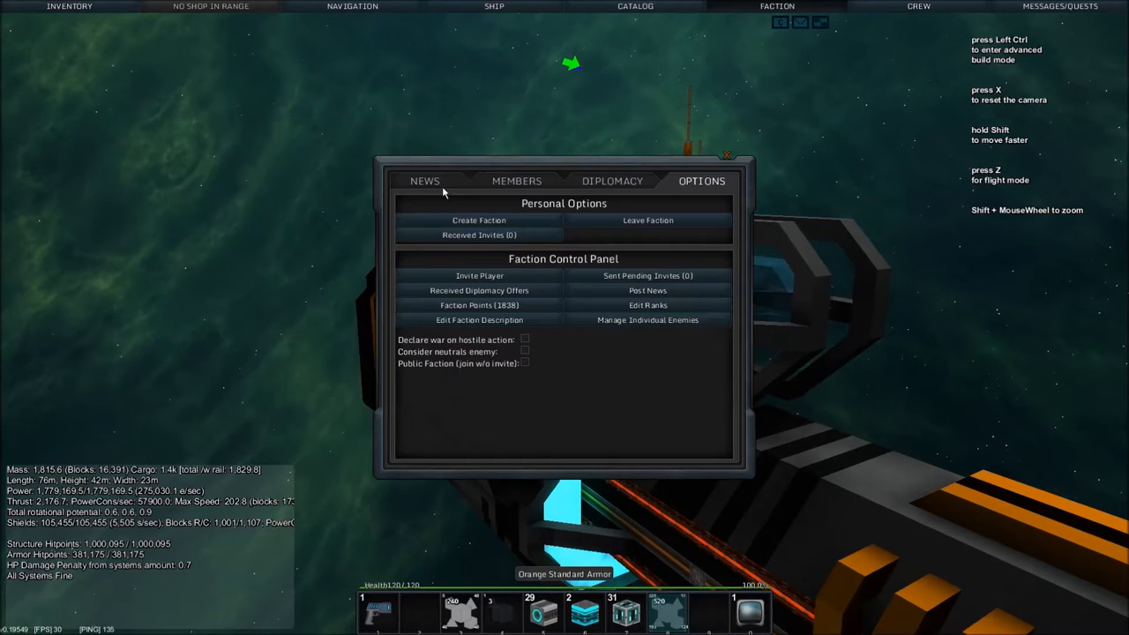
{"action": "left_click", "coordinate": [515, 180]}
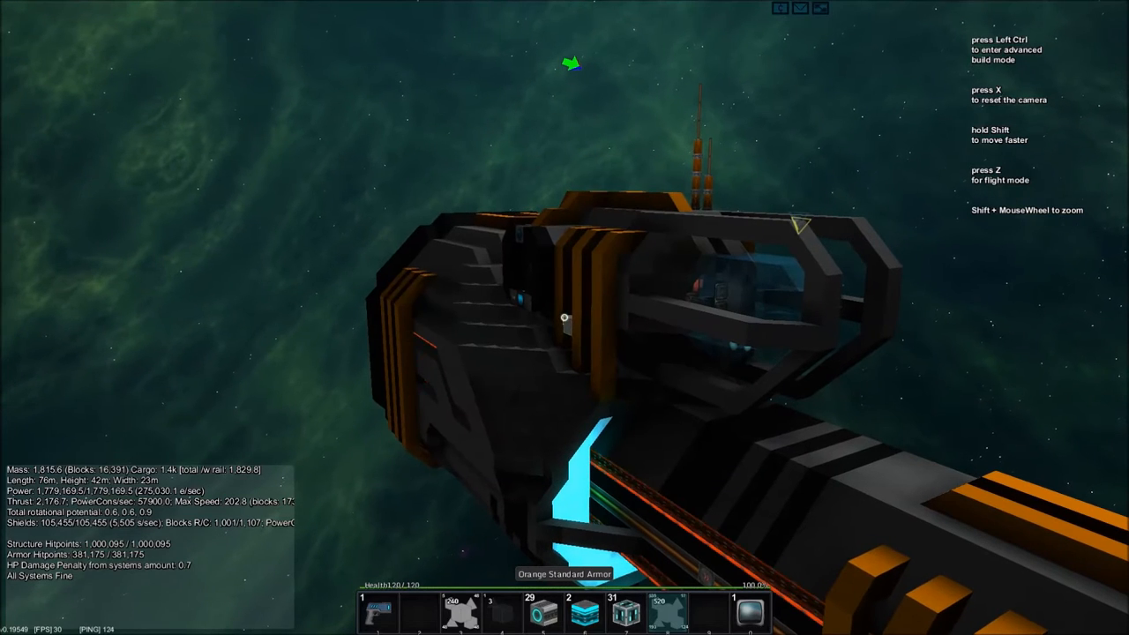
{"action": "left_click", "coordinate": [776, 7]}
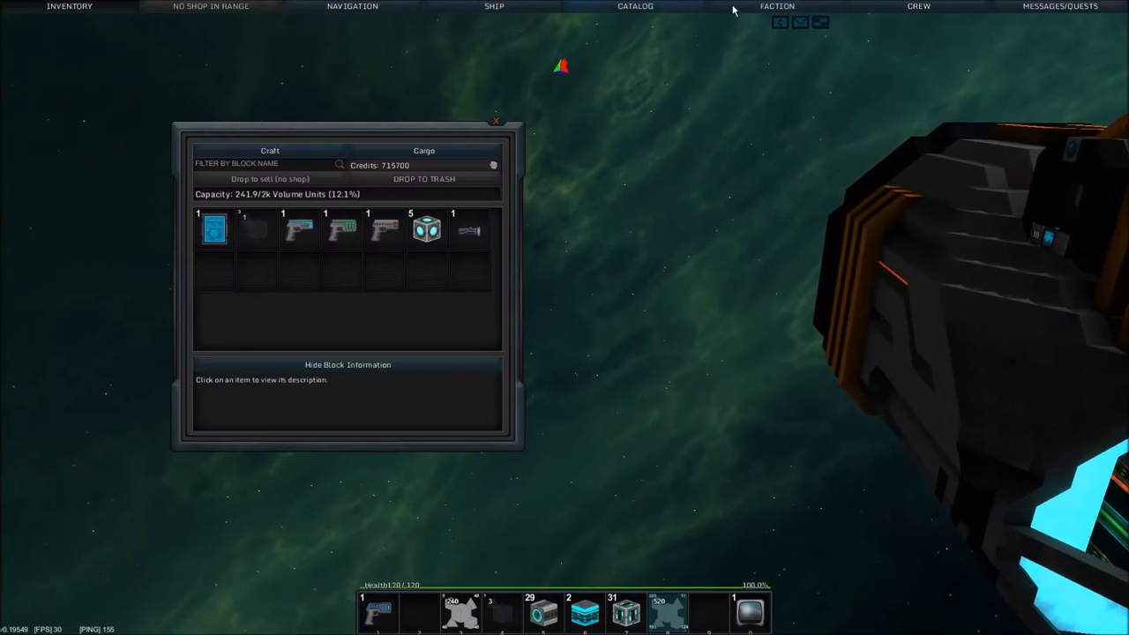
{"action": "left_click", "coordinate": [777, 7]}
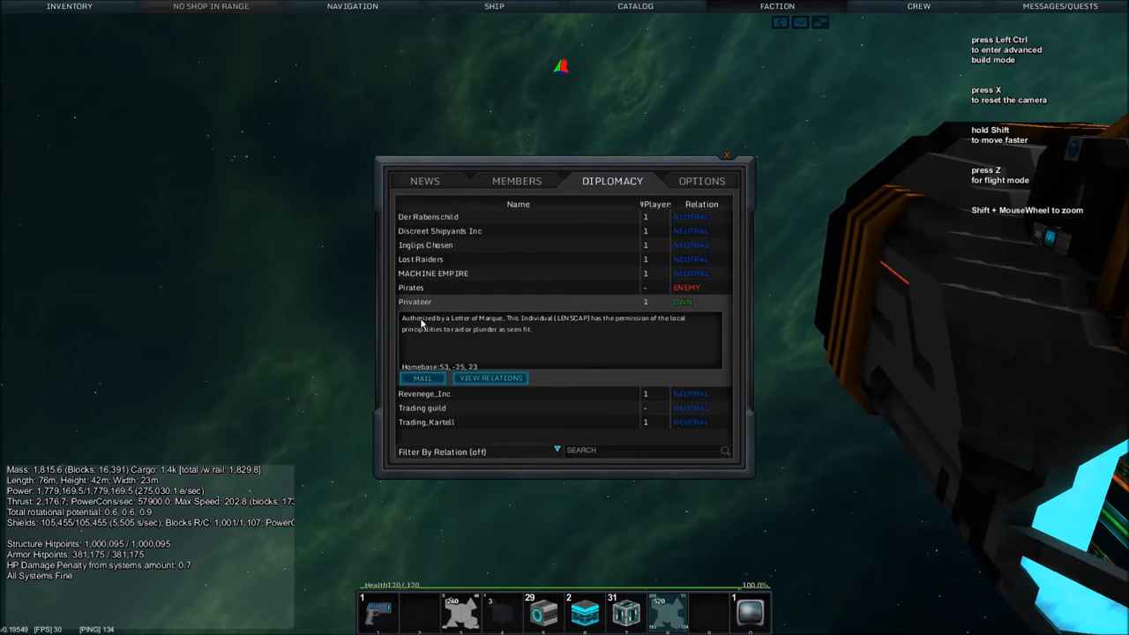
Expand and collapse the Privateer and Trading guild faction descriptions
{"action": "left_click", "coordinate": [415, 301]}
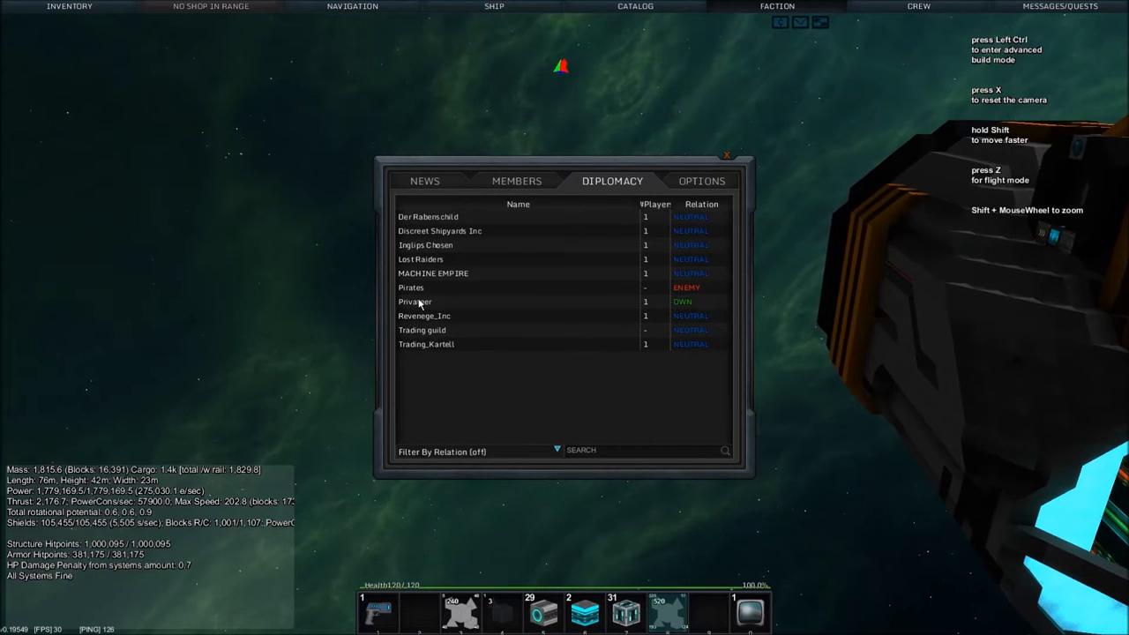
{"action": "left_click", "coordinate": [415, 301]}
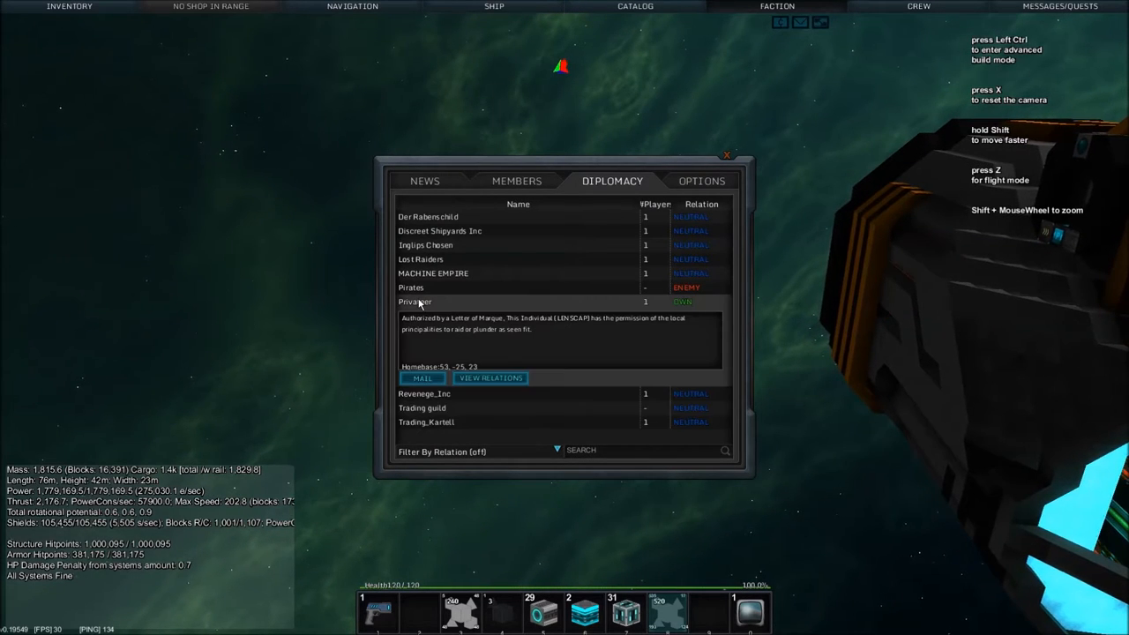
{"action": "left_click", "coordinate": [415, 302]}
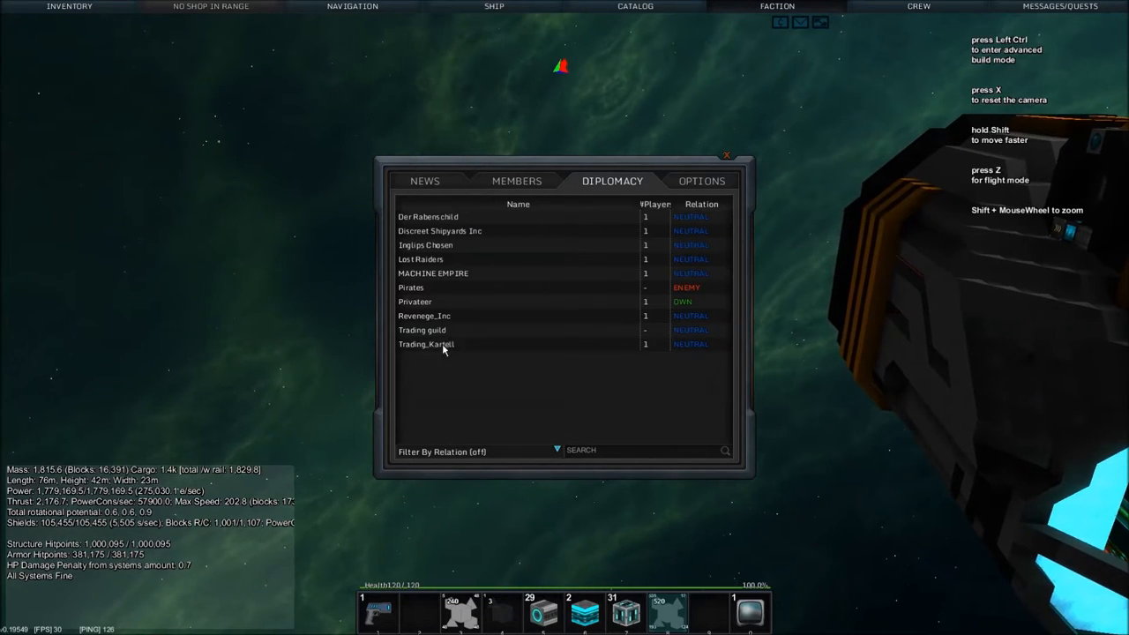
{"action": "left_click", "coordinate": [422, 330]}
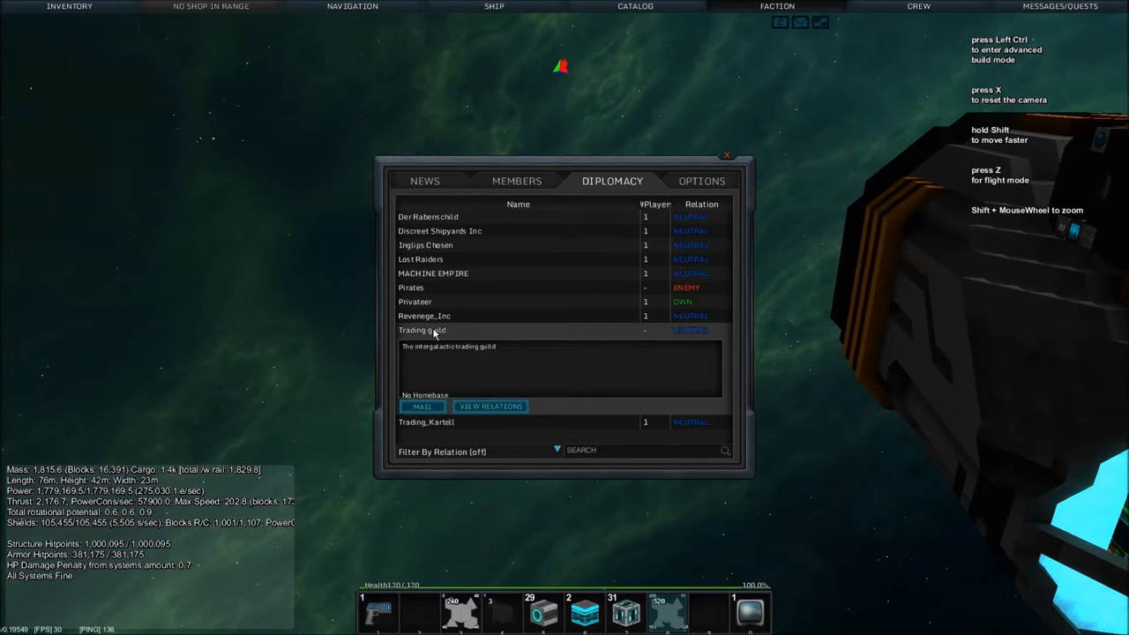
{"action": "left_click", "coordinate": [422, 330]}
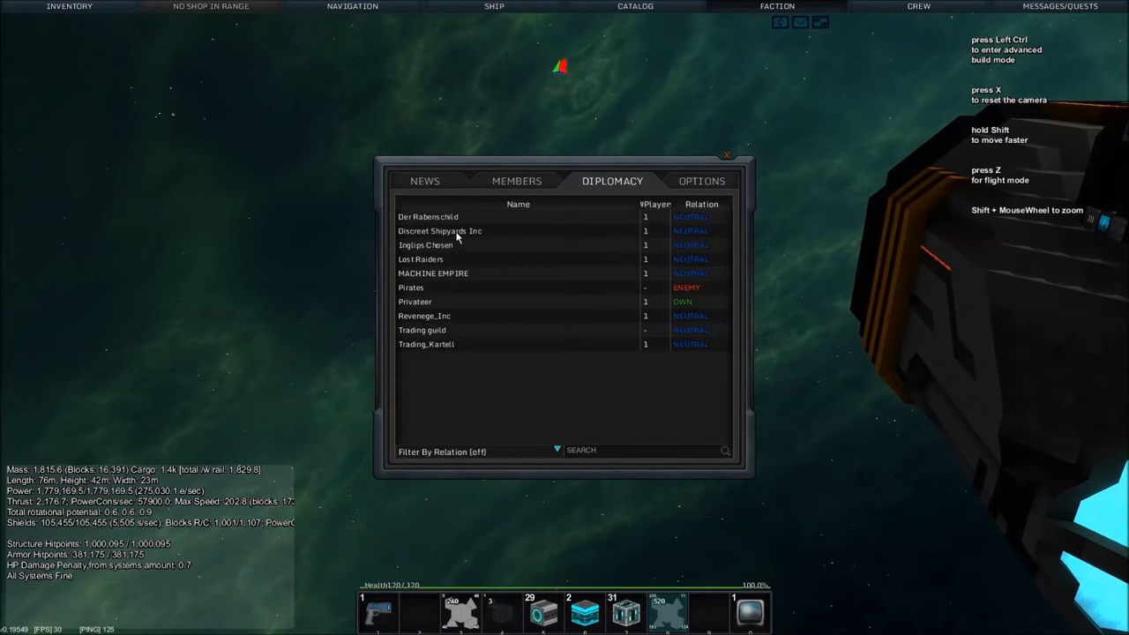
Read the Discreet Shipyards Inc and first-listed faction details, then close the panel
{"action": "left_click", "coordinate": [439, 230]}
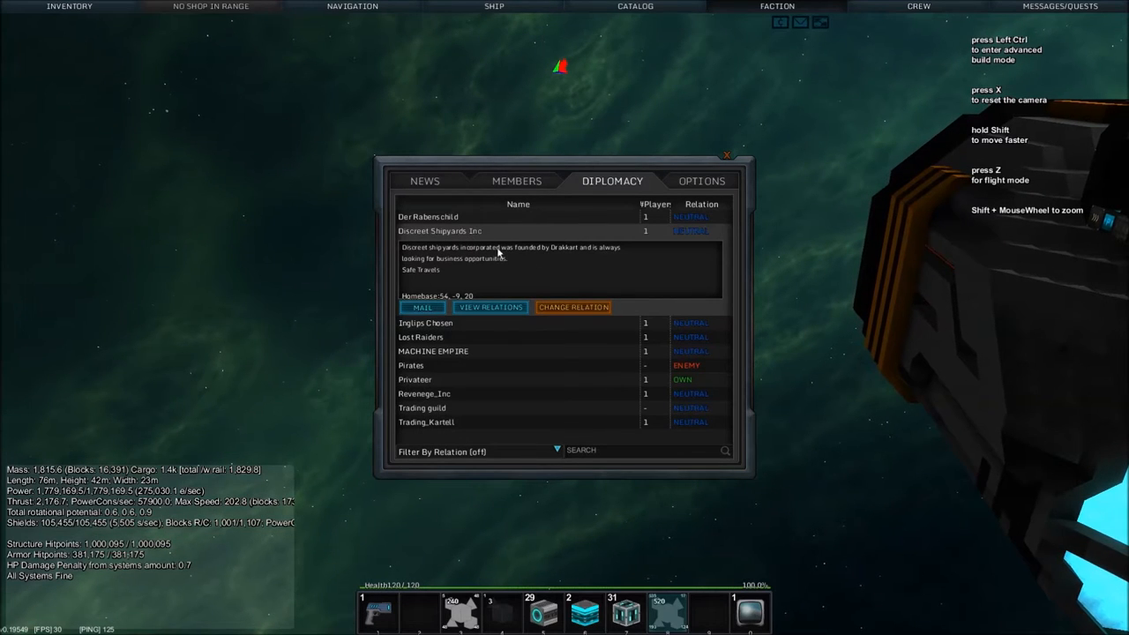
{"action": "left_click", "coordinate": [427, 215]}
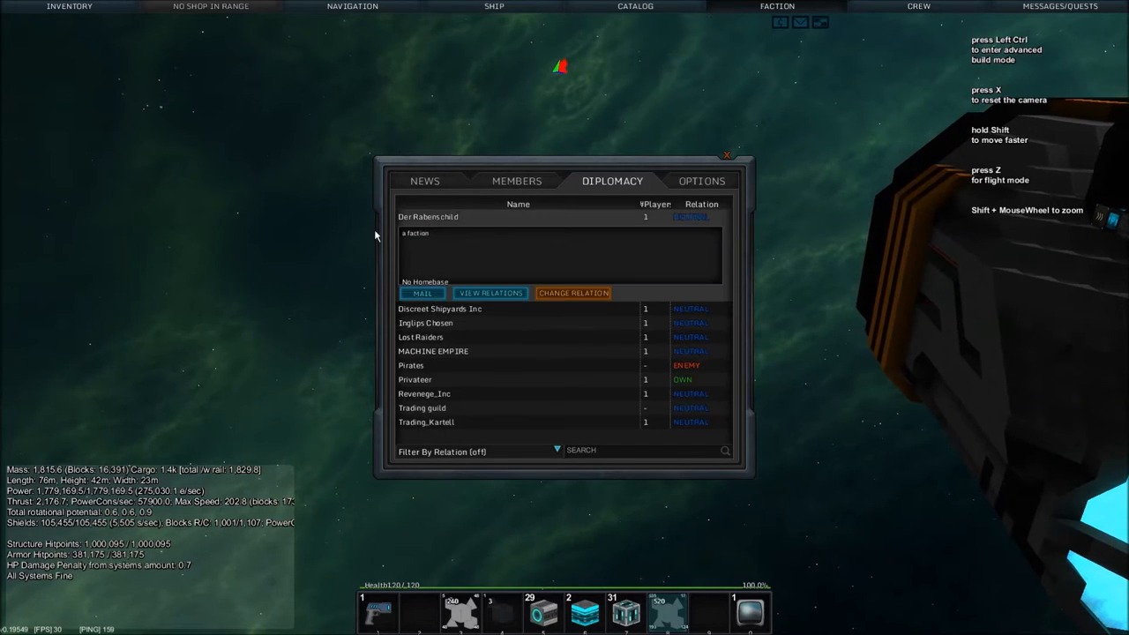
{"action": "left_click", "coordinate": [727, 155]}
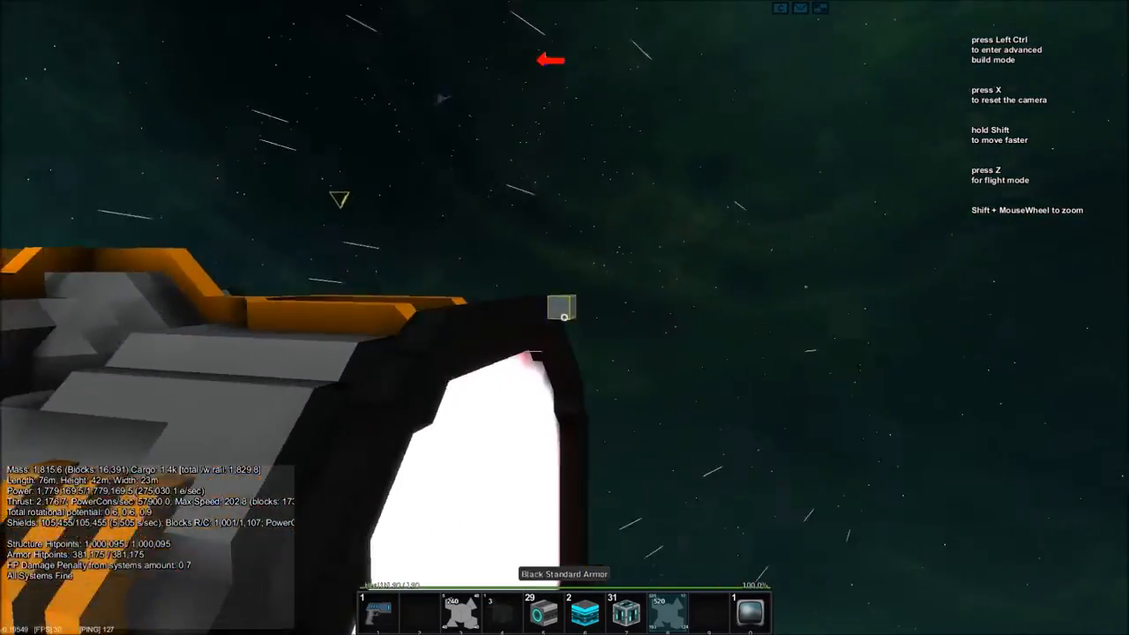
{"action": "mouse_move", "coordinate": [565, 318]}
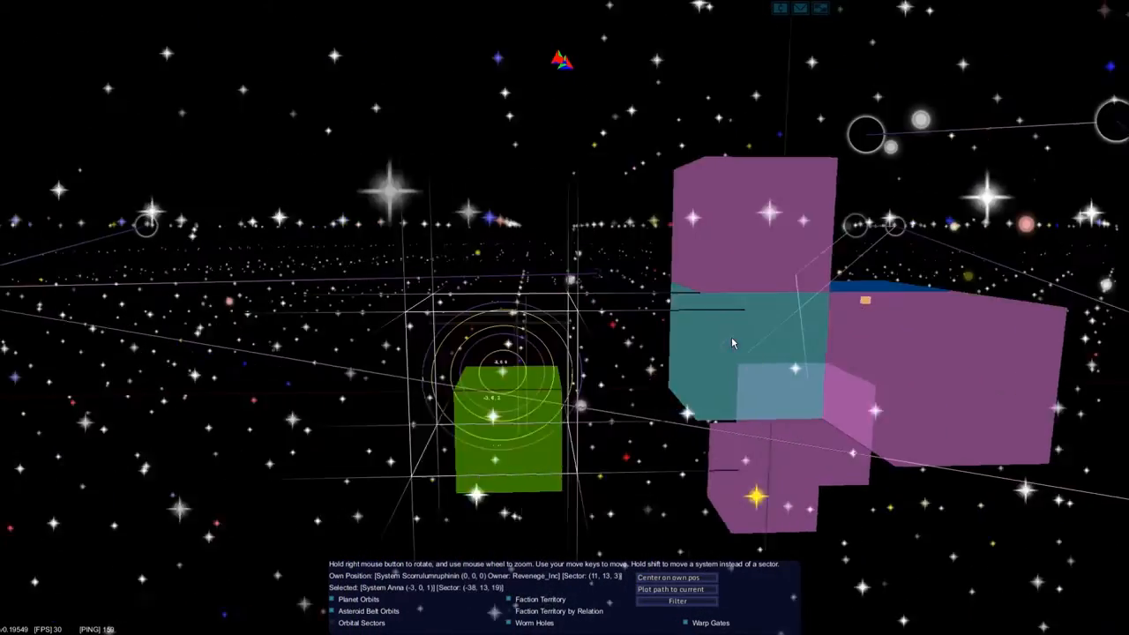
Rotate the galaxy map around nearby systems to survey surrounding faction territories
{"action": "left_click_drag", "start_coordinate": [733, 344], "coordinate": [653, 402]}
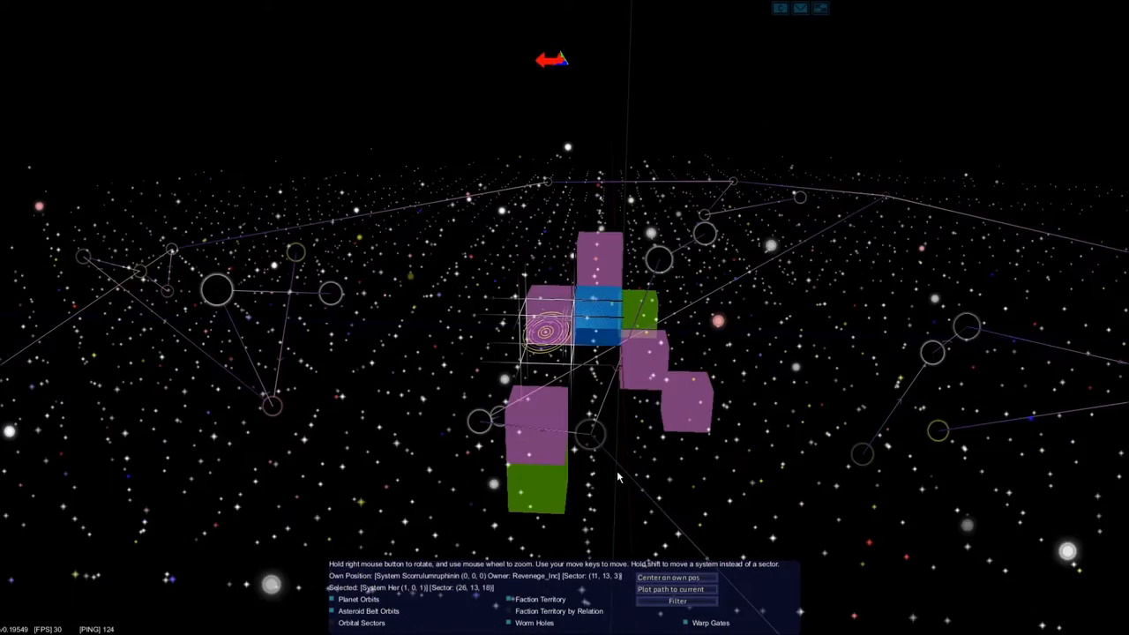
{"action": "mouse_move", "coordinate": [556, 445]}
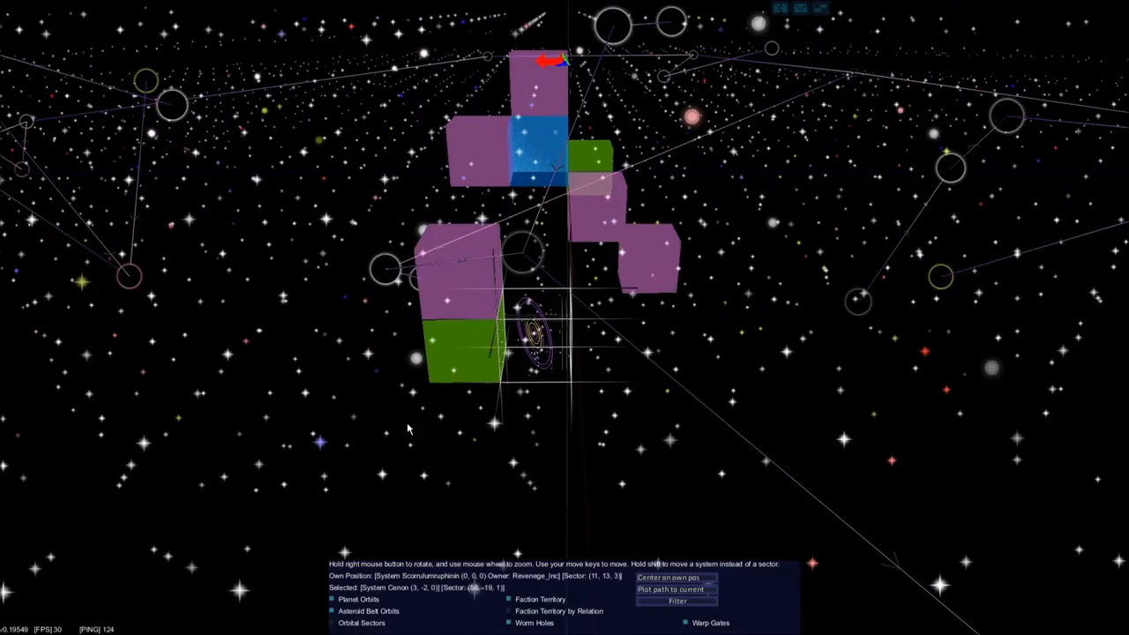
{"action": "left_click_drag", "start_coordinate": [409, 429], "coordinate": [445, 429]}
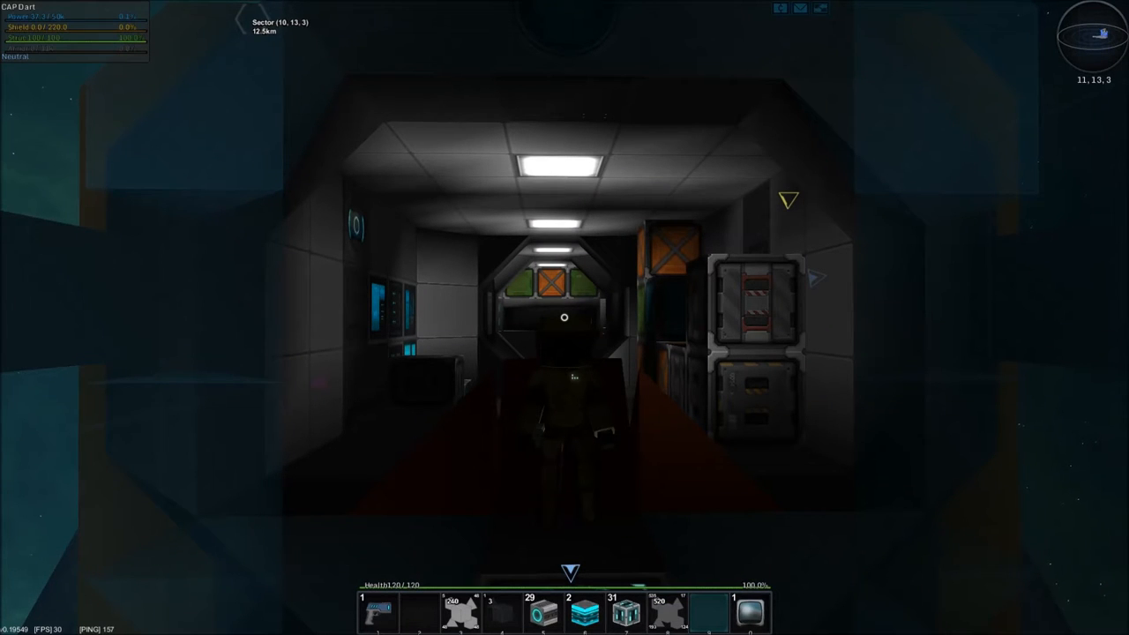
{"action": "key", "text": "w"}
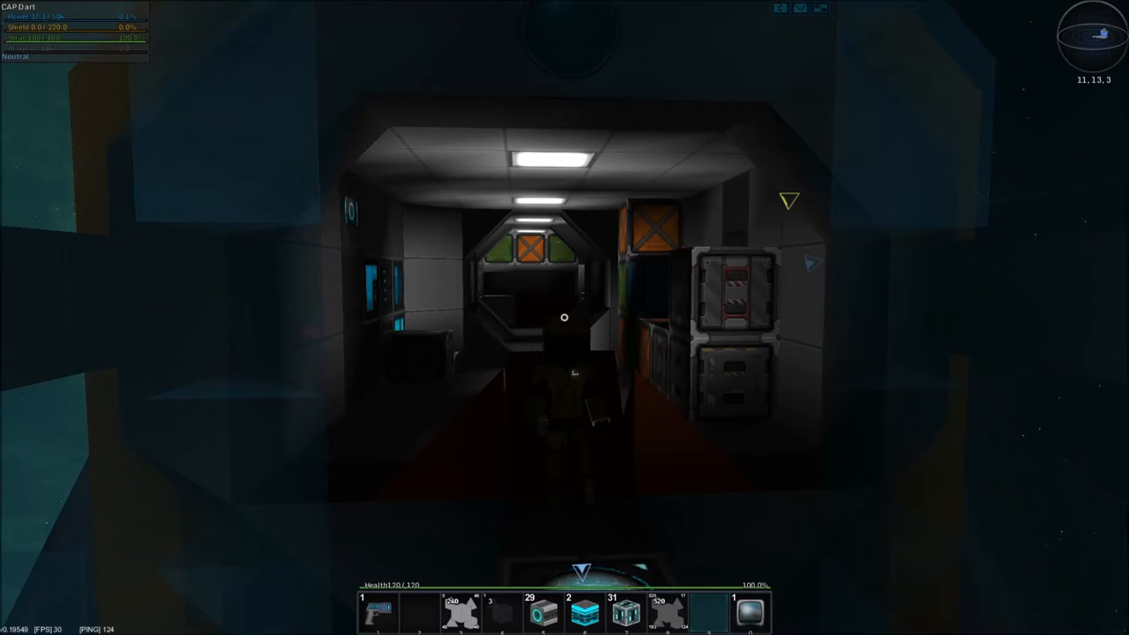
{"action": "mouse_move", "coordinate": [564, 318]}
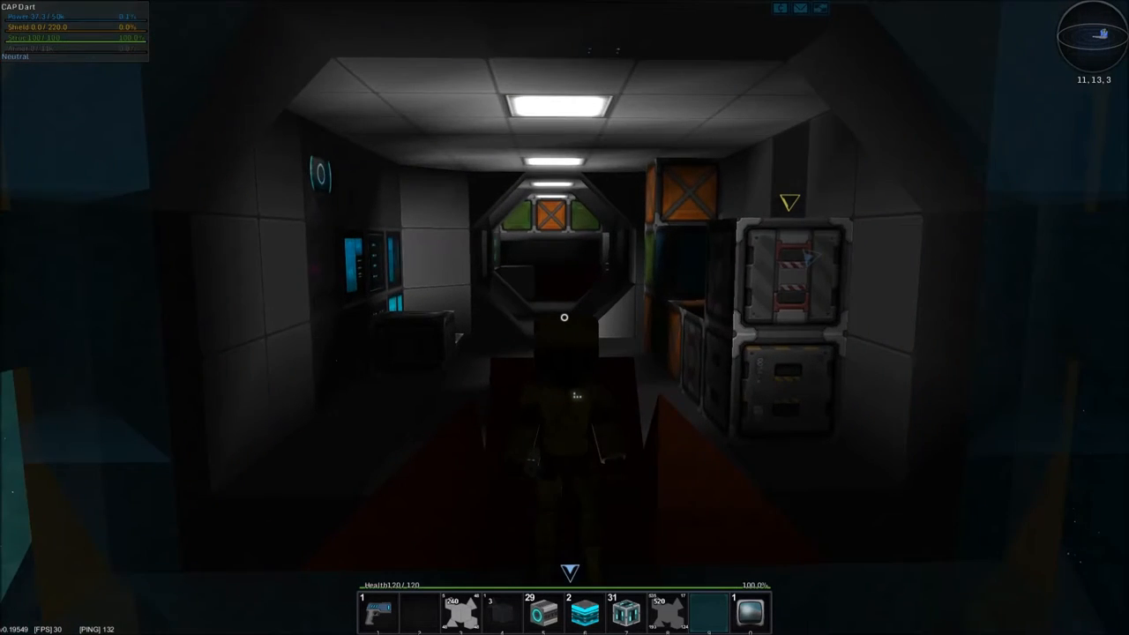
{"action": "mouse_move", "coordinate": [565, 318]}
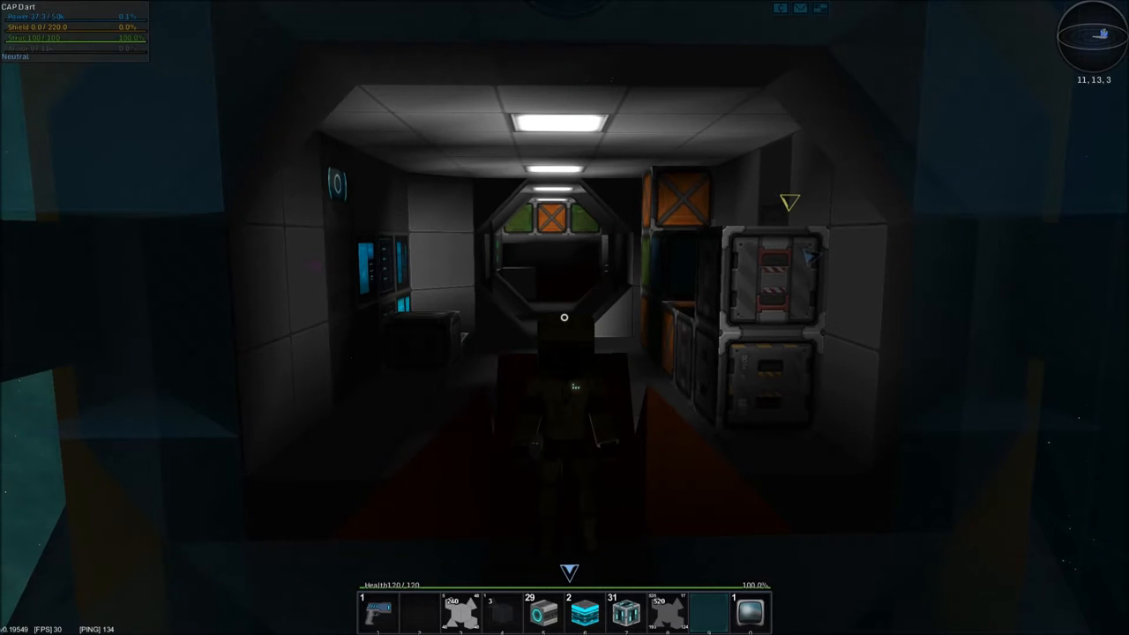
{"action": "mouse_move", "coordinate": [564, 317]}
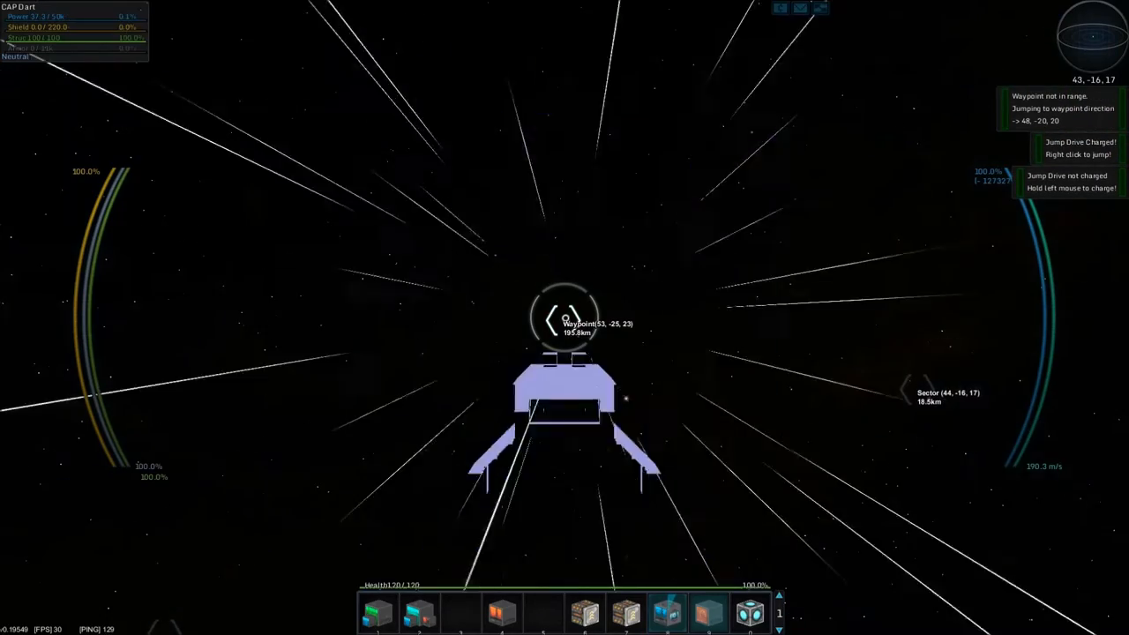
Jump toward the waypoint, recharge the drive, and jump again to sector 53, -25, 23
{"action": "right_click", "coordinate": [564, 318]}
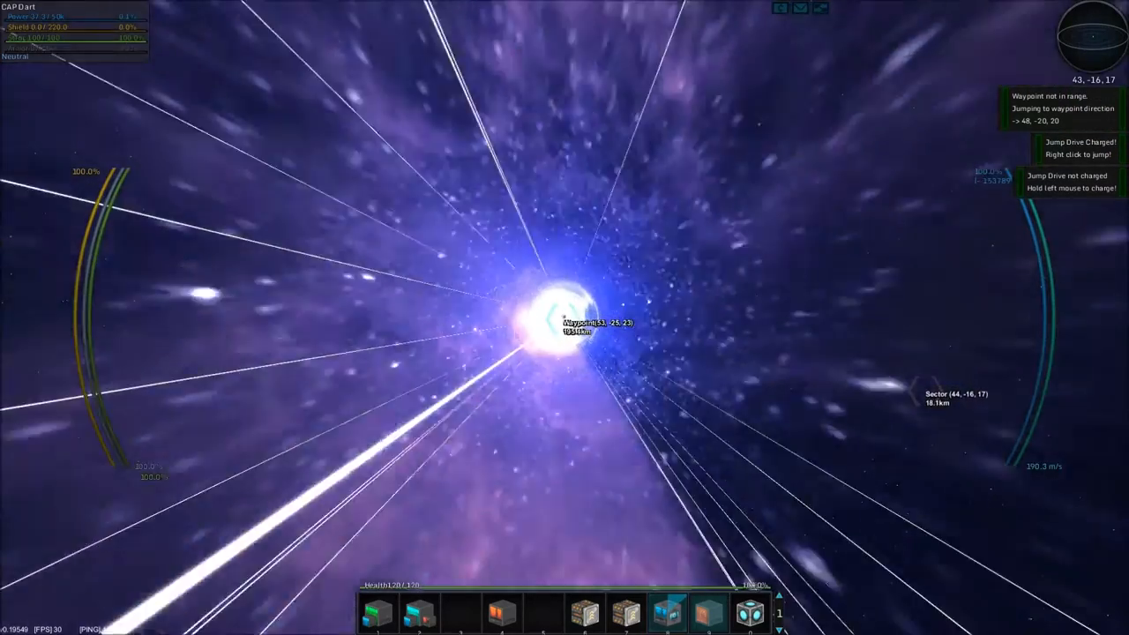
{"action": "right_click", "coordinate": [564, 317]}
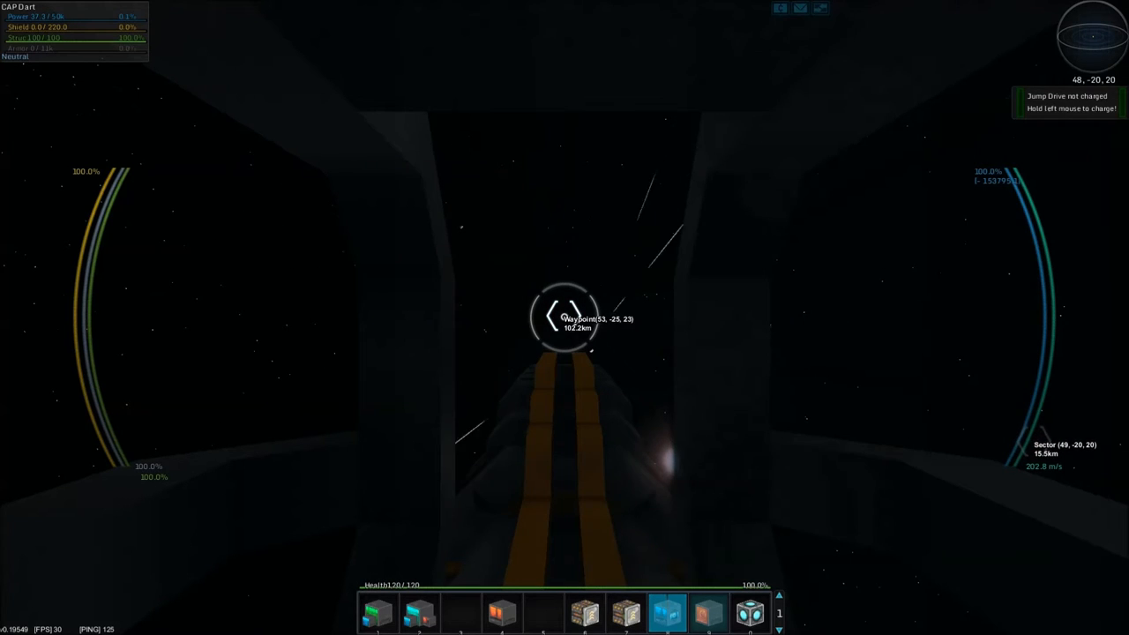
{"action": "left_click", "coordinate": [565, 317]}
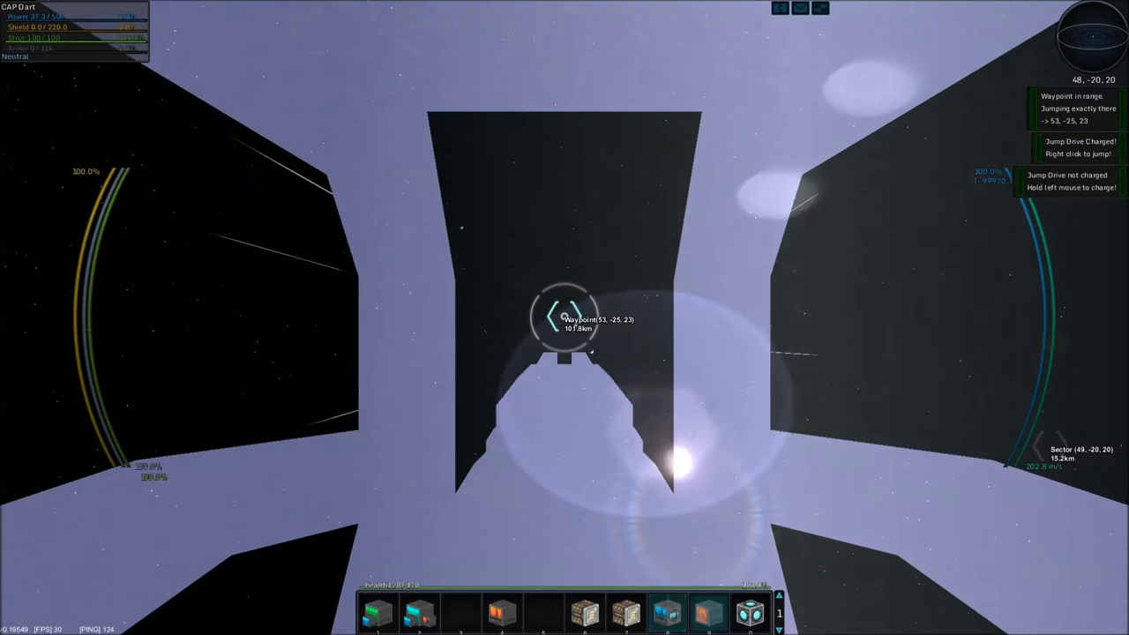
{"action": "right_click", "coordinate": [565, 317]}
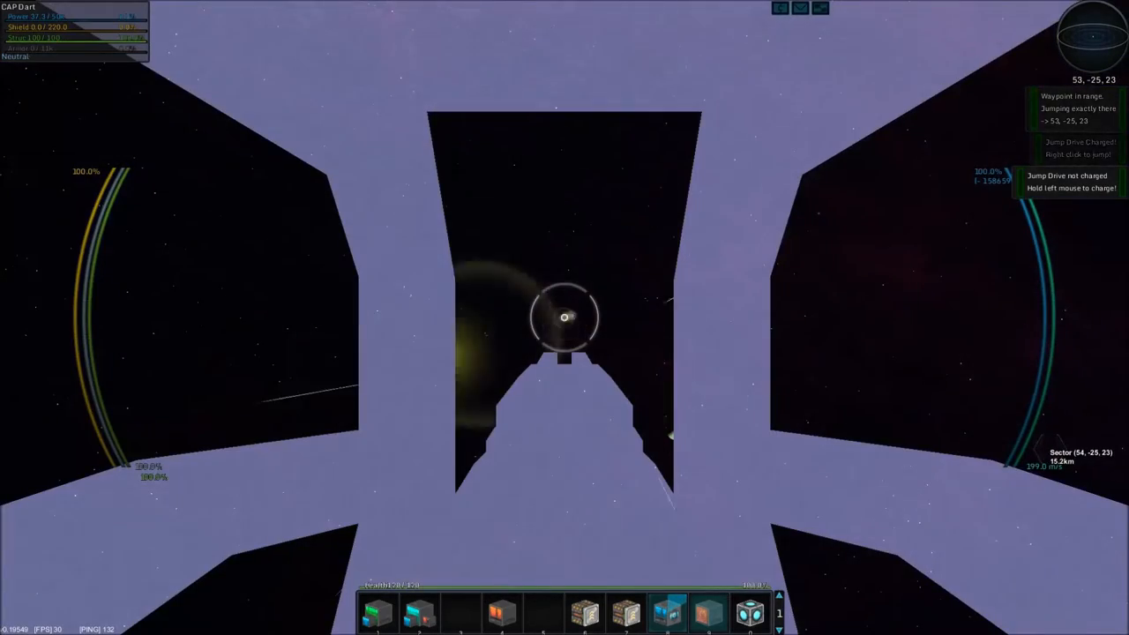
{"action": "right_click", "coordinate": [565, 317]}
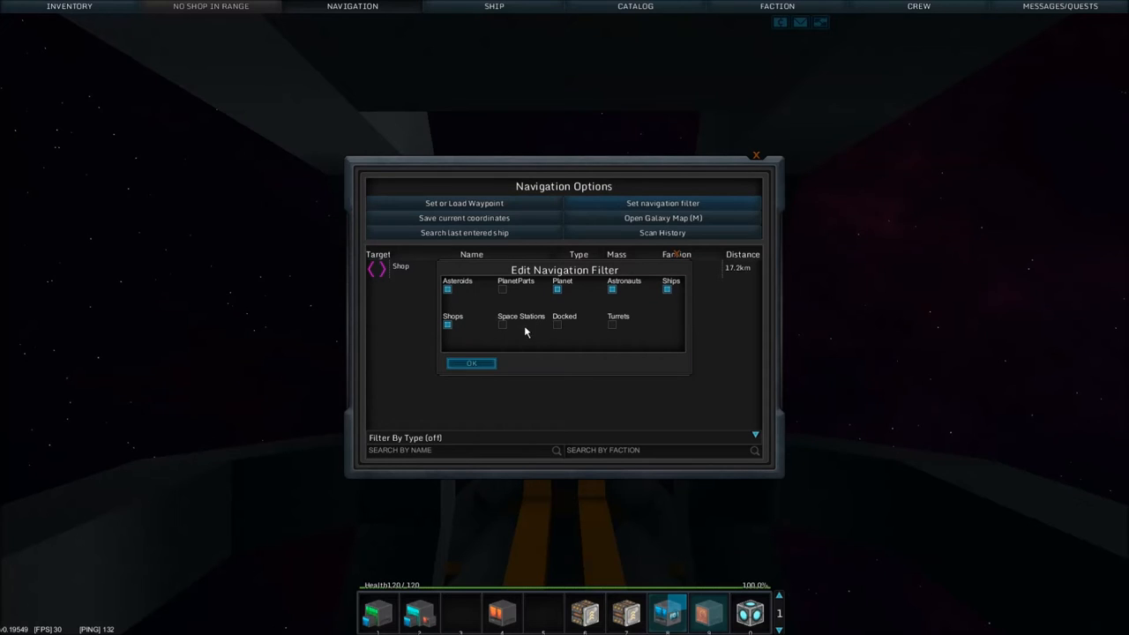
Apply the navigation filter and select a target such as Salty Shipyard in the list
{"action": "left_click", "coordinate": [472, 364]}
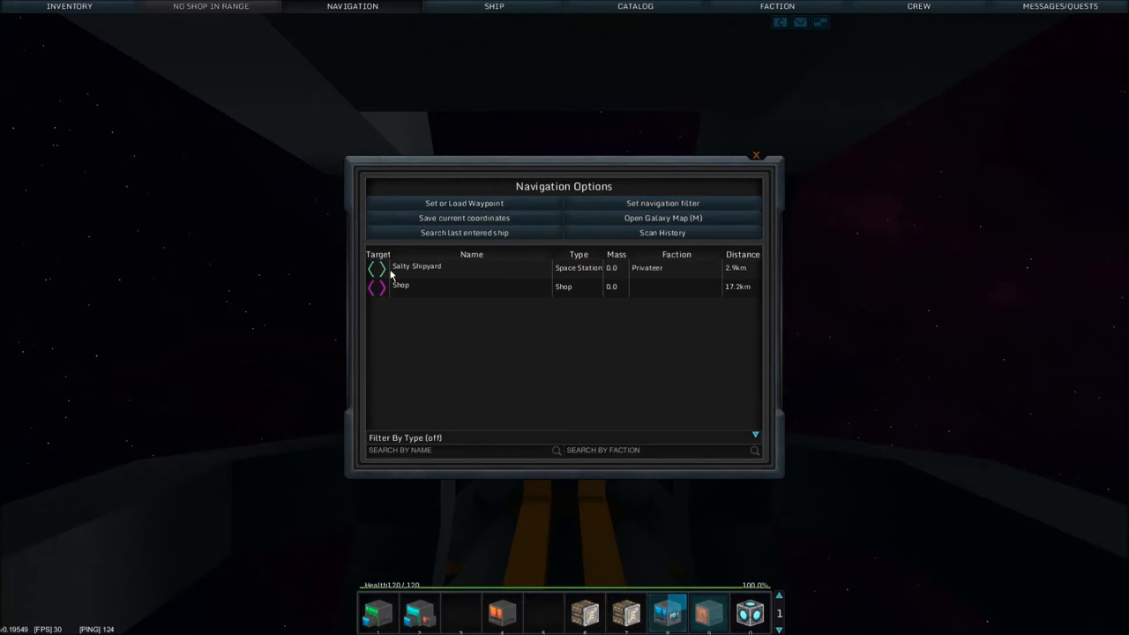
{"action": "left_click", "coordinate": [755, 155]}
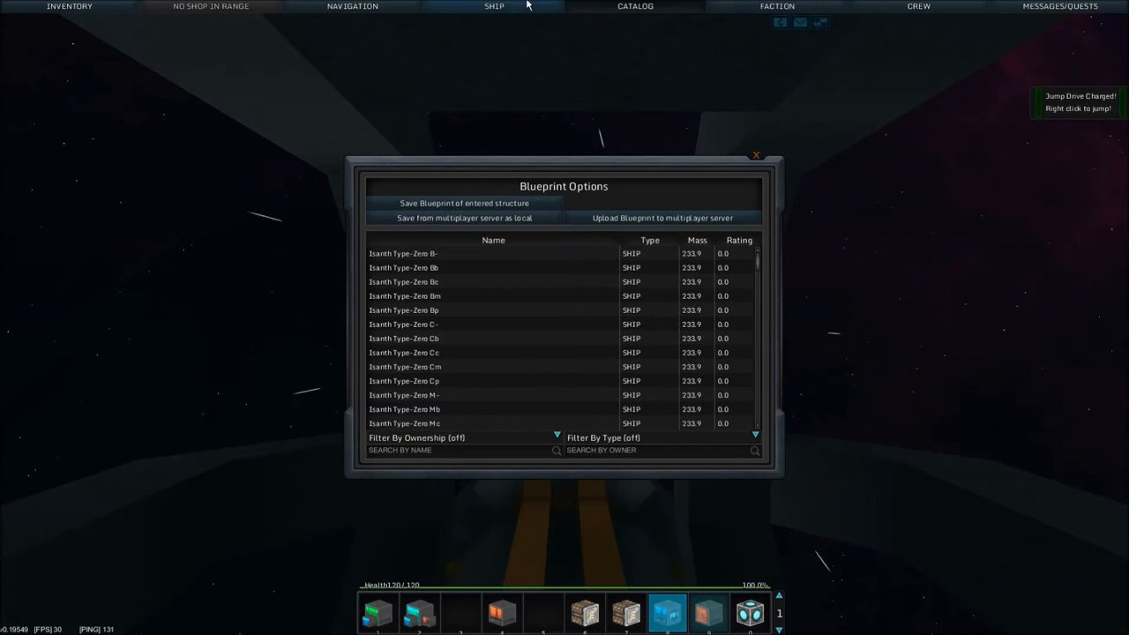
Choose Ship > Thrust from the top bar to show Thrust Management
{"action": "left_click", "coordinate": [494, 80]}
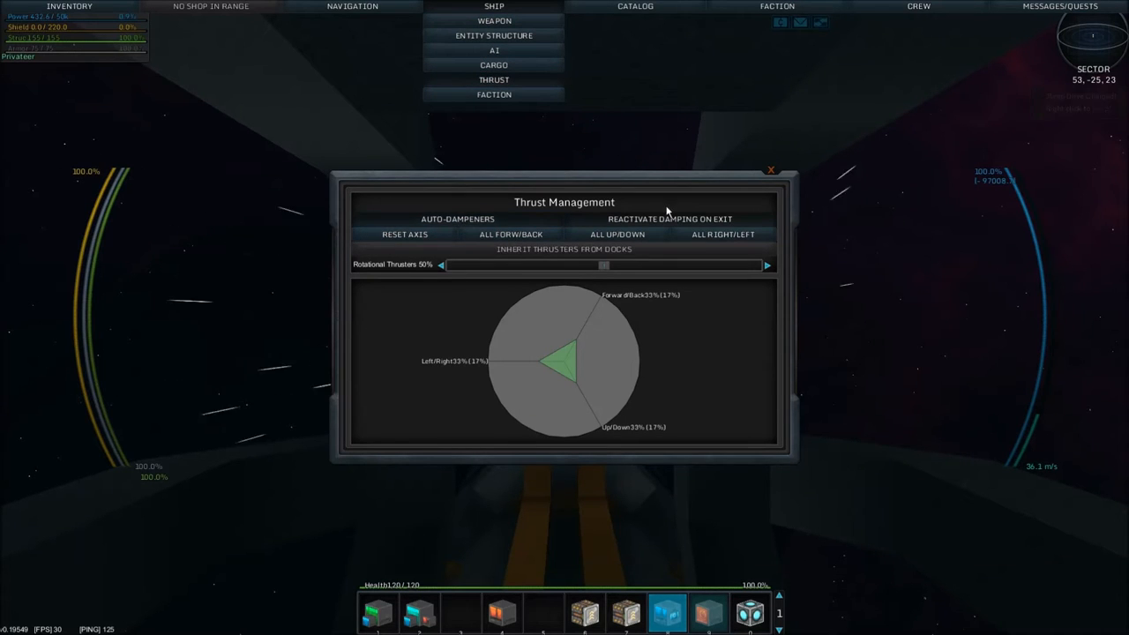
{"action": "left_click", "coordinate": [770, 169]}
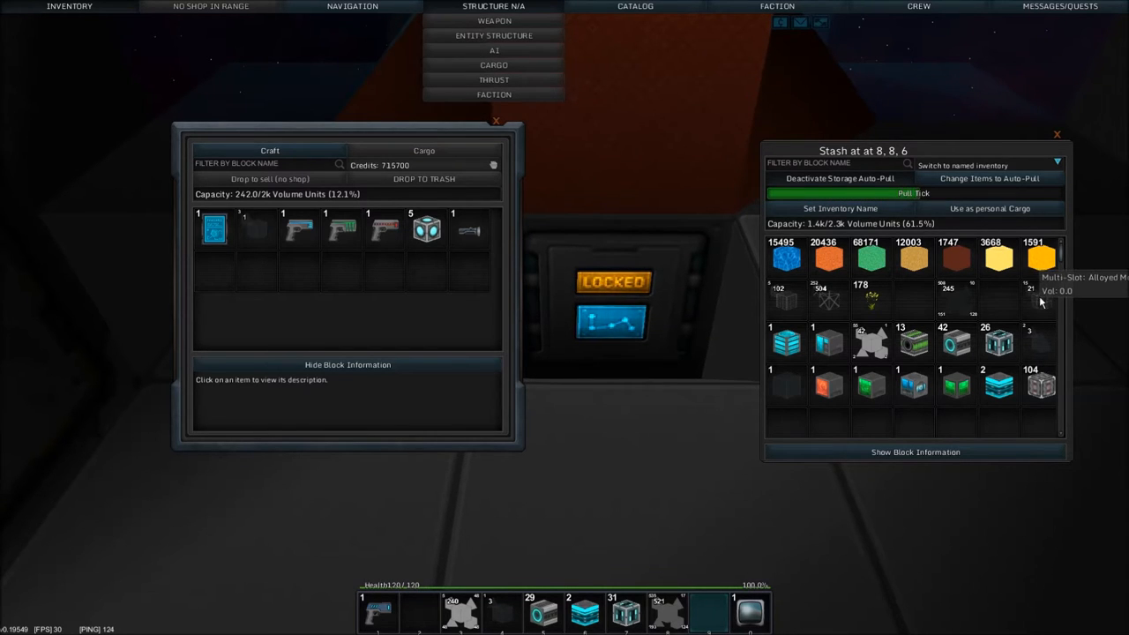
{"action": "mouse_move", "coordinate": [785, 300]}
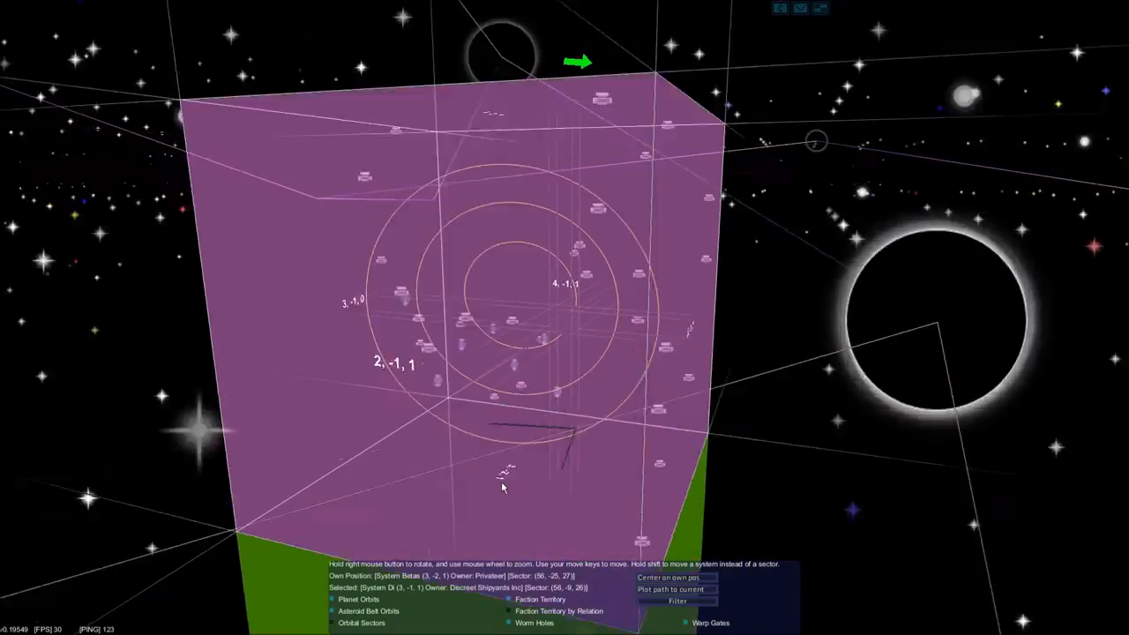
Zoom the galaxy map to view the surrounding star systems around sector 56, -25, 27
{"action": "scroll", "scroll_direction": "down", "scroll_amount": 3}
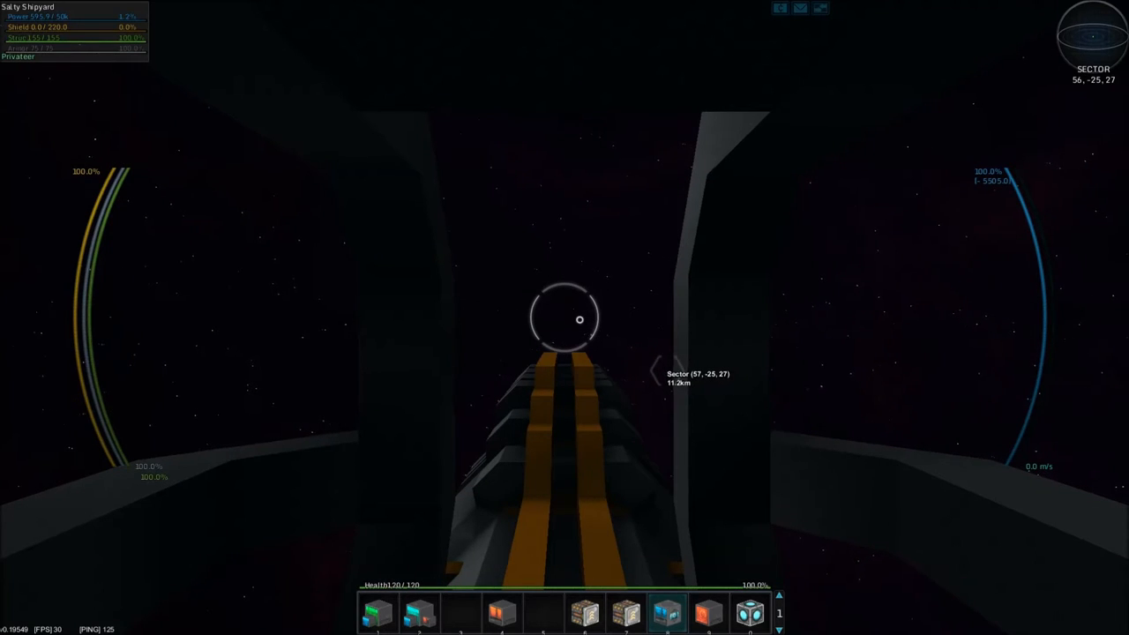
Select the Bastyn/Fertikeen-rich asteroid about 12.9 km away as navigation target from the list
{"action": "left_click", "coordinate": [353, 7]}
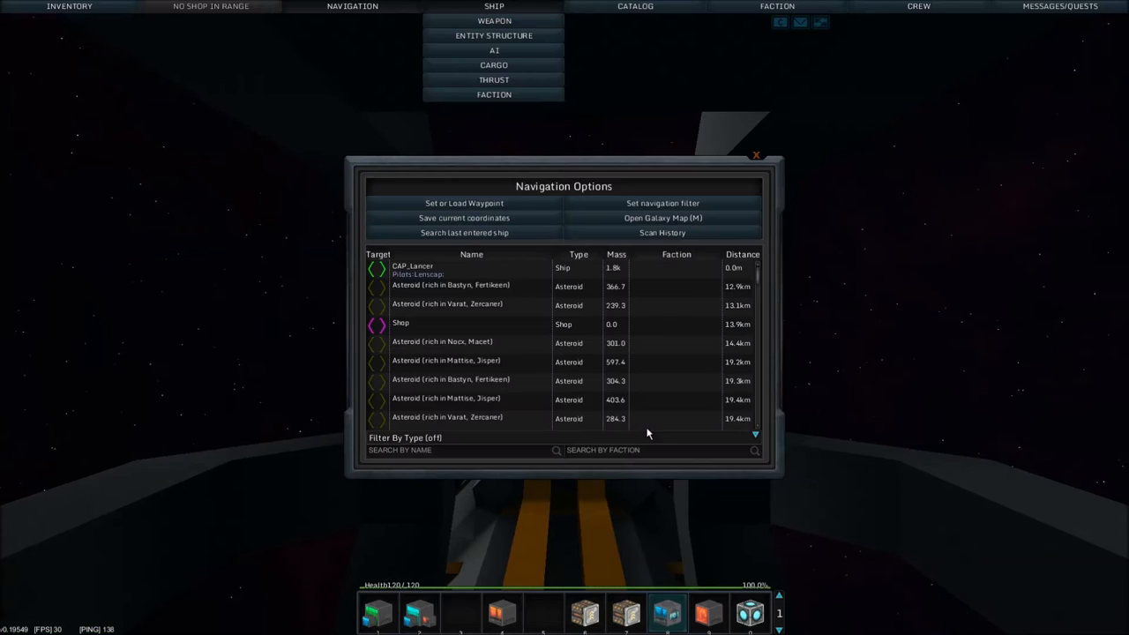
{"action": "scroll", "scroll_direction": "down", "scroll_amount": 3}
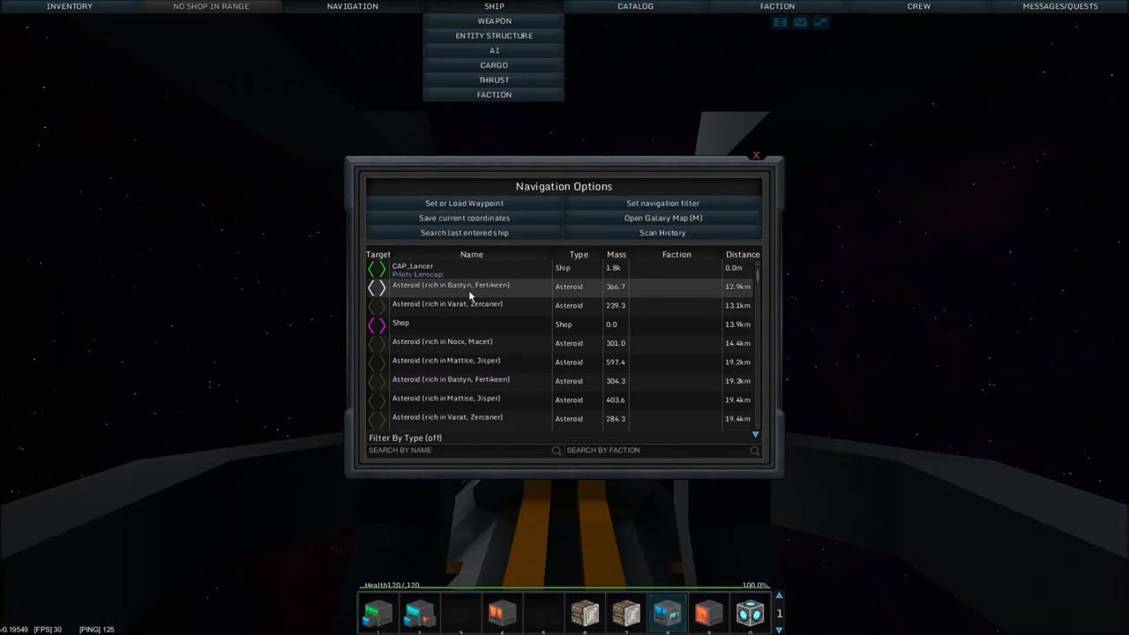
{"action": "left_click", "coordinate": [464, 203]}
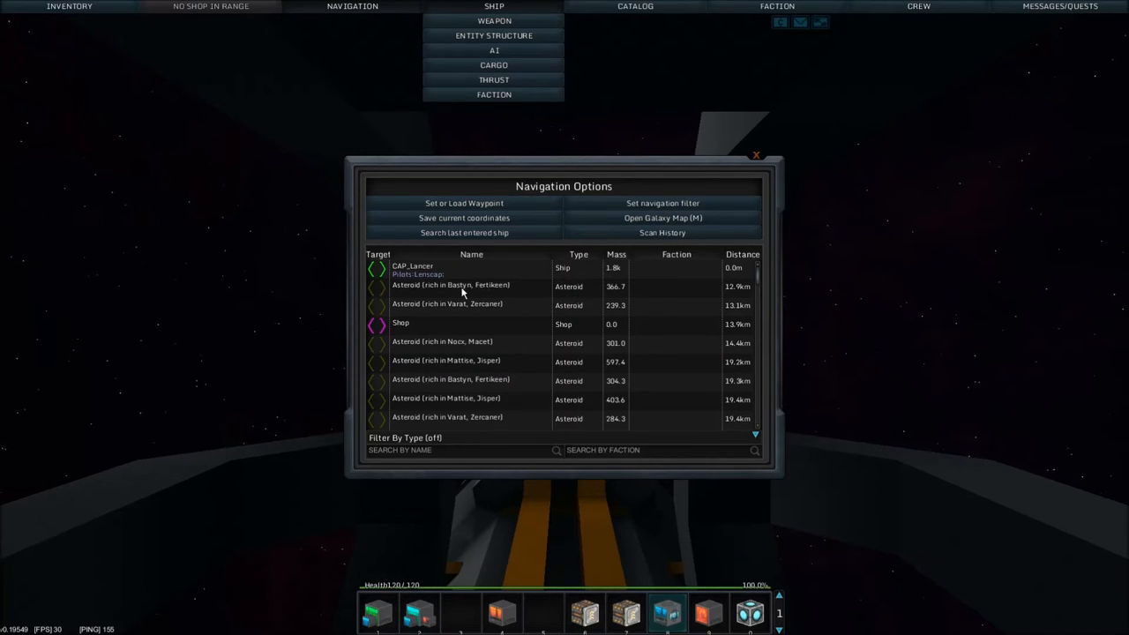
{"action": "left_click", "coordinate": [756, 156]}
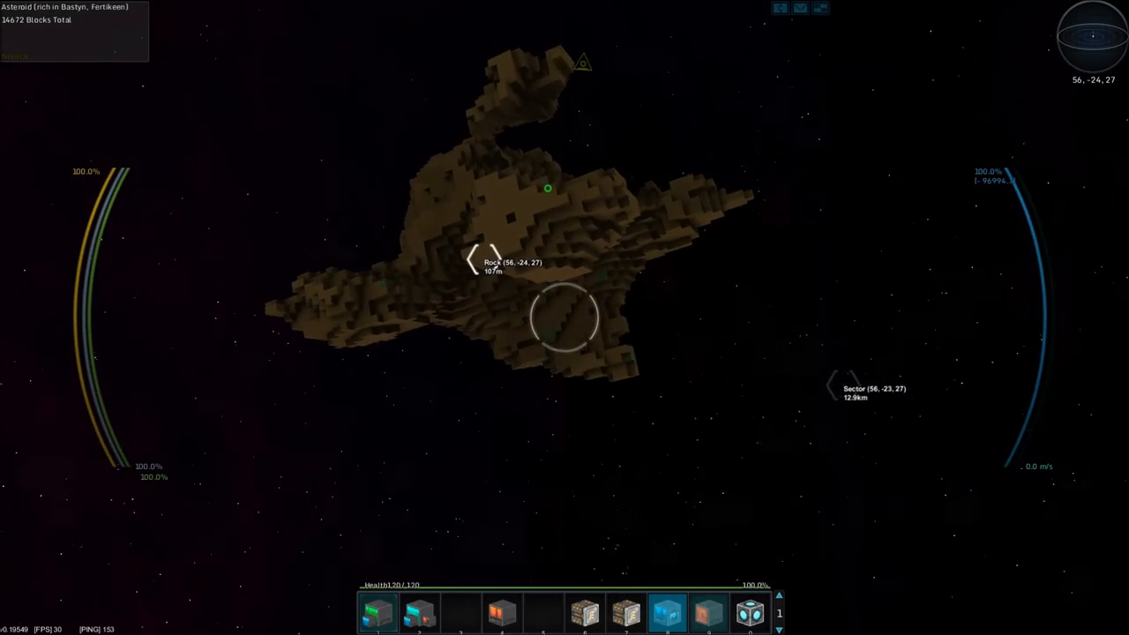
Fire salvage beams at the Bastyn/Fertikeen asteroid until its block count reaches zero
{"action": "left_click", "coordinate": [564, 318]}
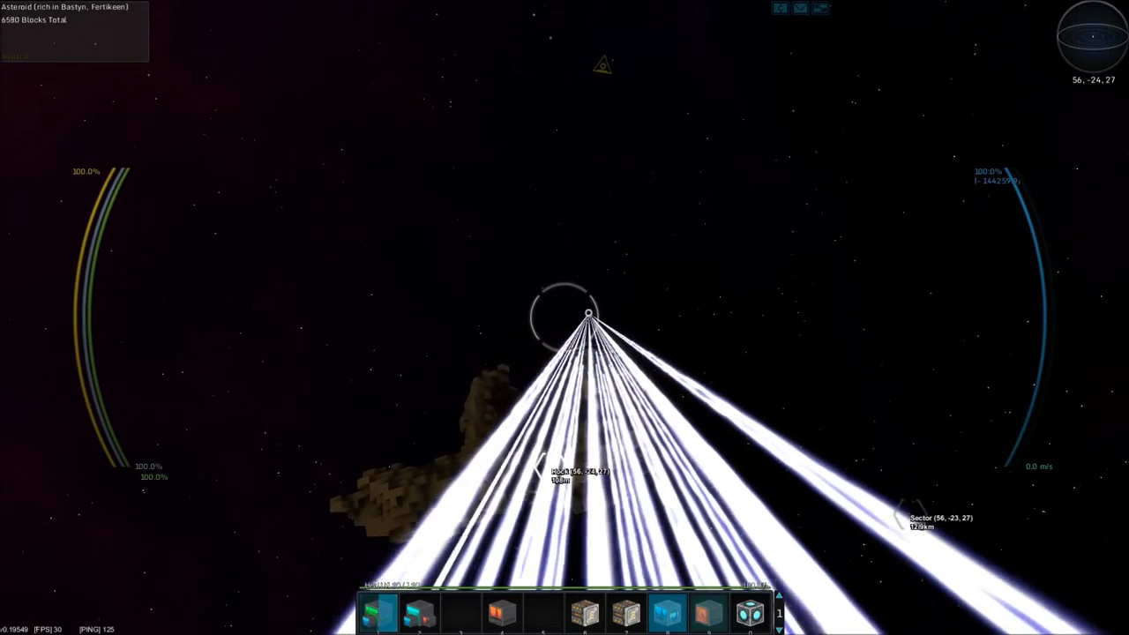
{"action": "left_click", "coordinate": [565, 317]}
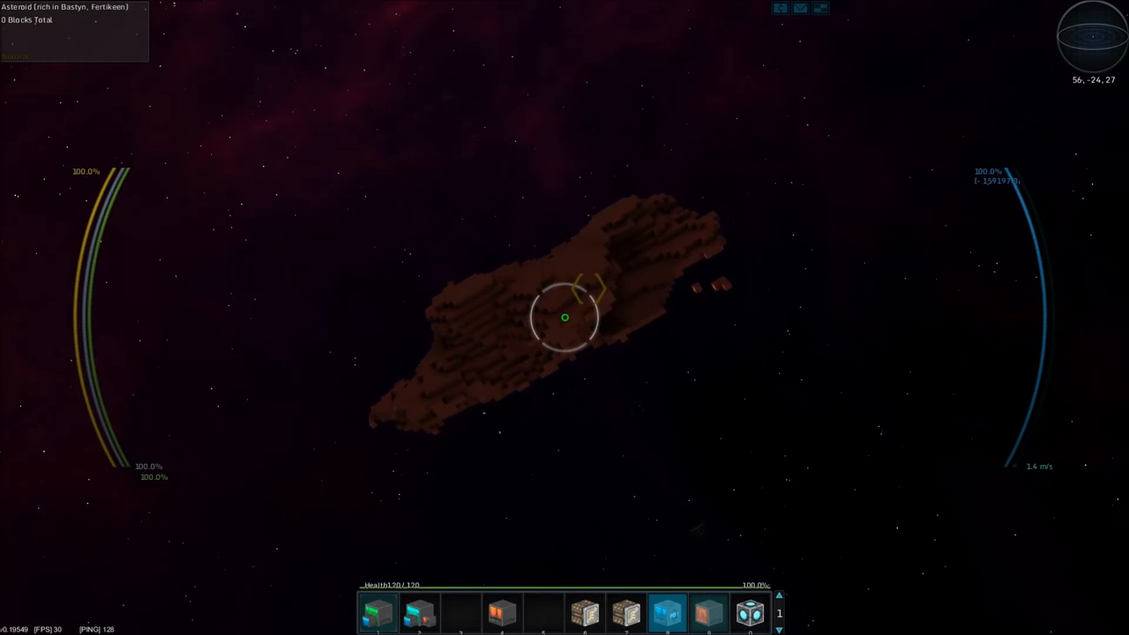
{"action": "left_click", "coordinate": [565, 318]}
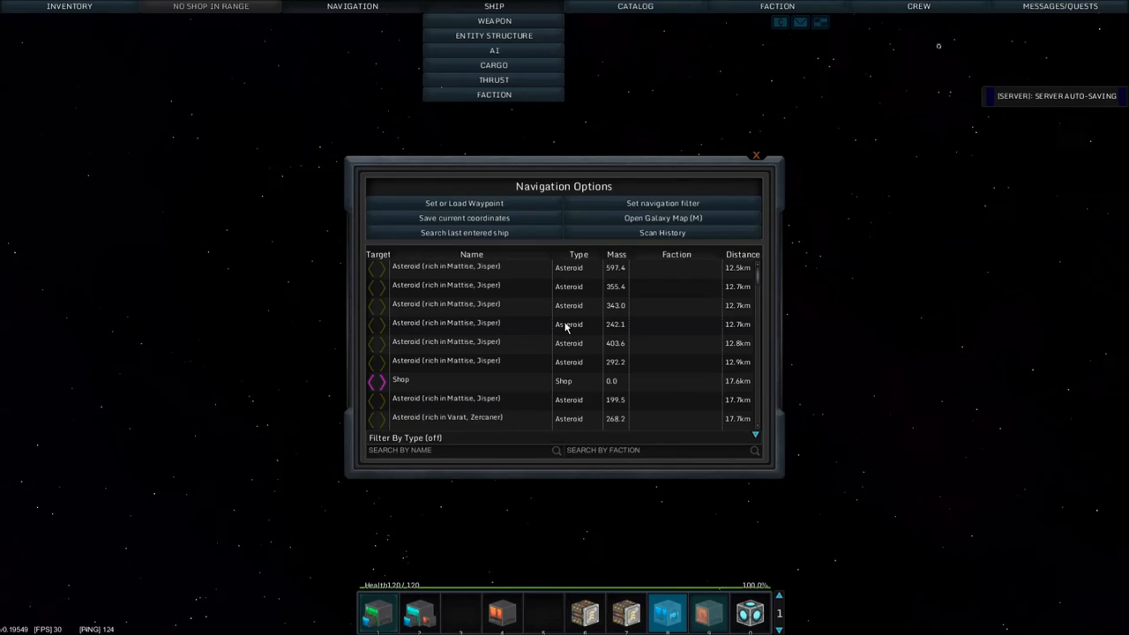
Select a Mattise/Jasper-rich asteroid about 12.9 km away as the new navigation target
{"action": "left_click", "coordinate": [755, 156]}
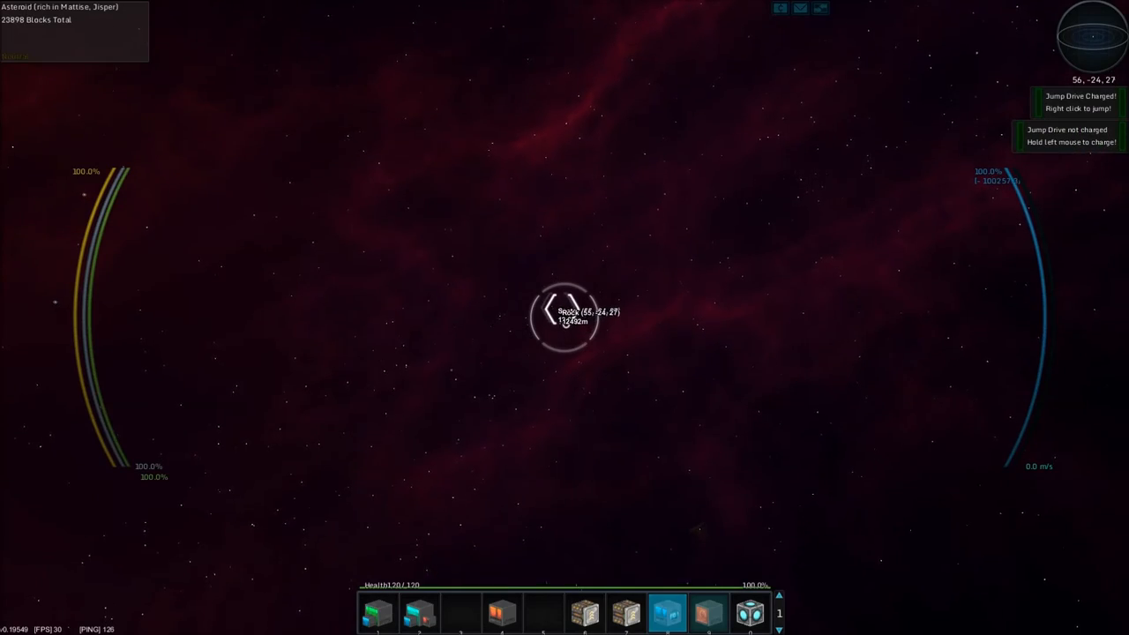
Fire the charged jump drive, then set a waypoint toward home sector 56, -25, 27
{"action": "right_click", "coordinate": [565, 318]}
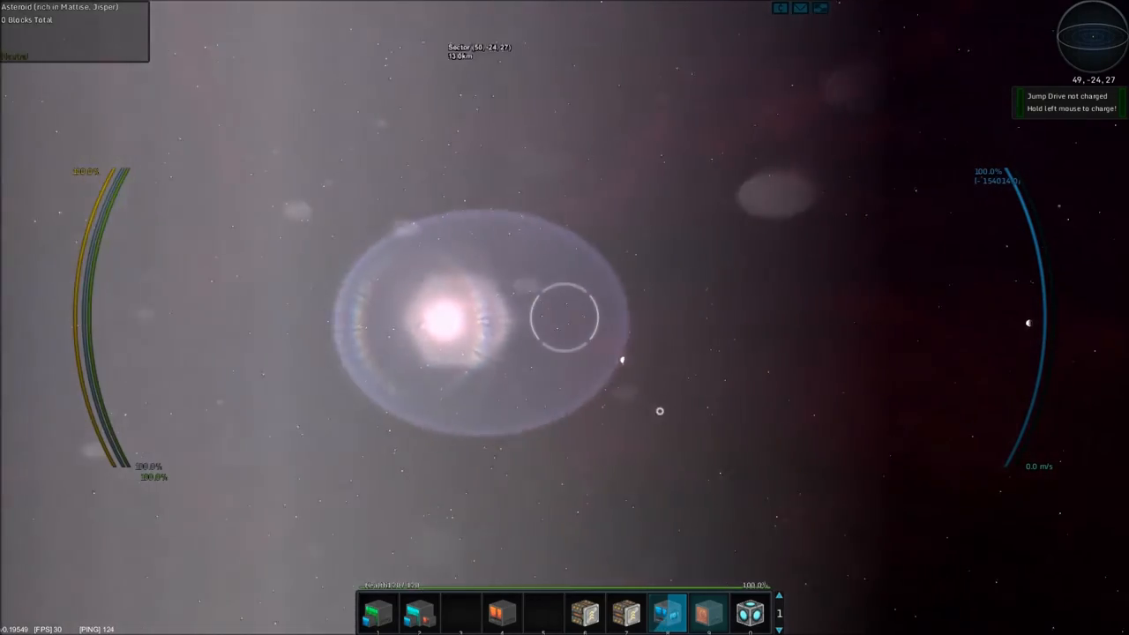
{"action": "left_click", "coordinate": [353, 7]}
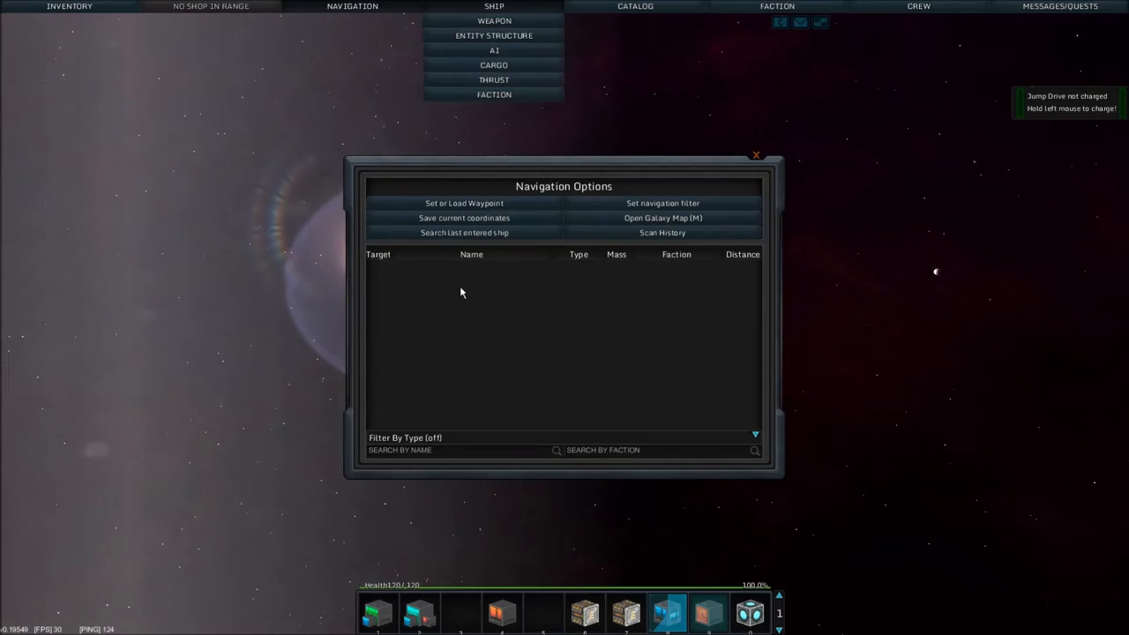
{"action": "left_click", "coordinate": [755, 156]}
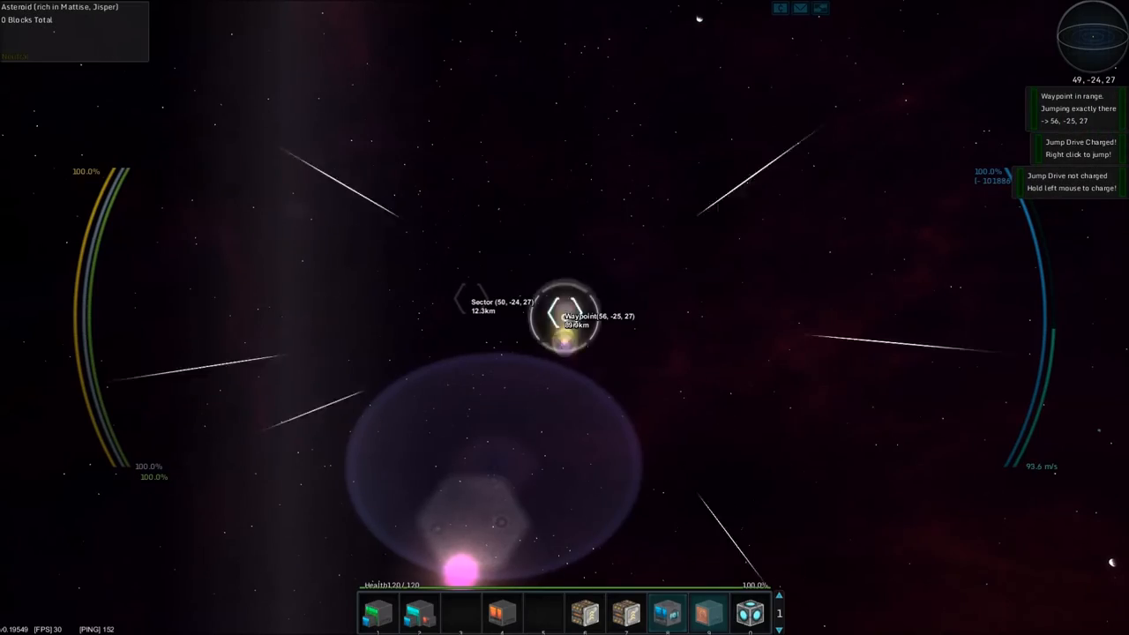
Jump the ship exactly to the waypoint, arriving in sector 56, -25, 27
{"action": "right_click", "coordinate": [565, 317]}
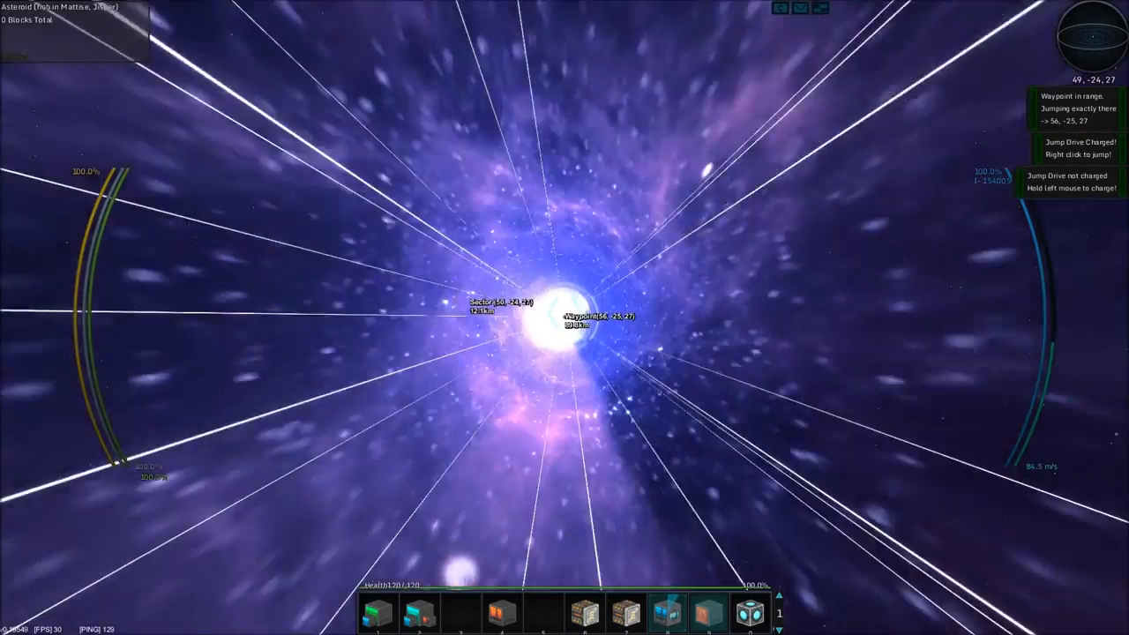
{"action": "right_click", "coordinate": [564, 318]}
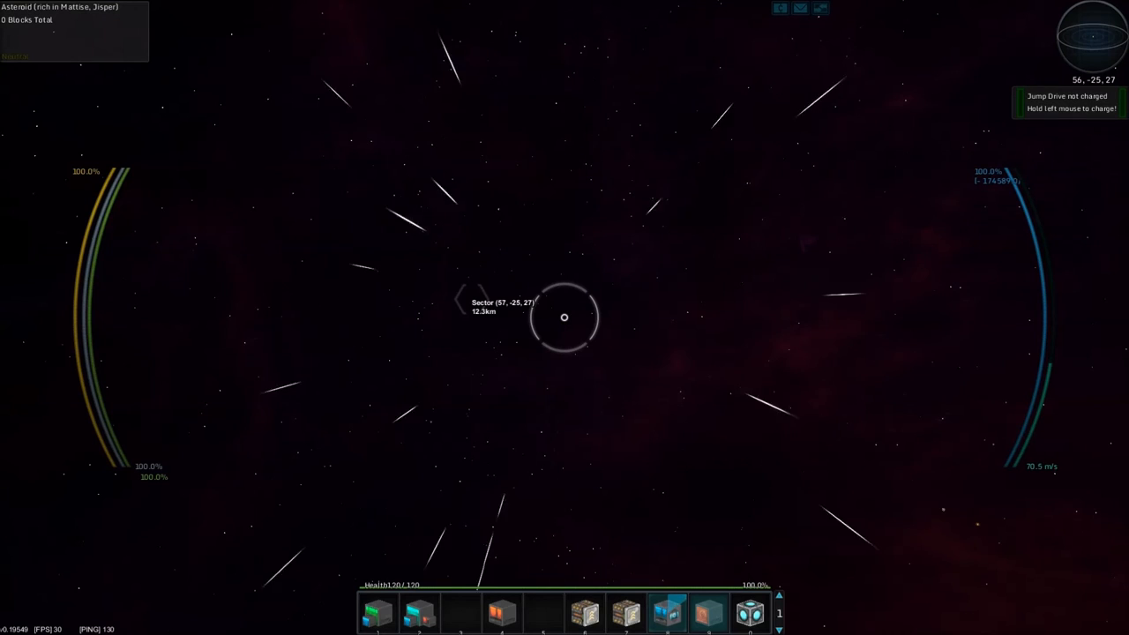